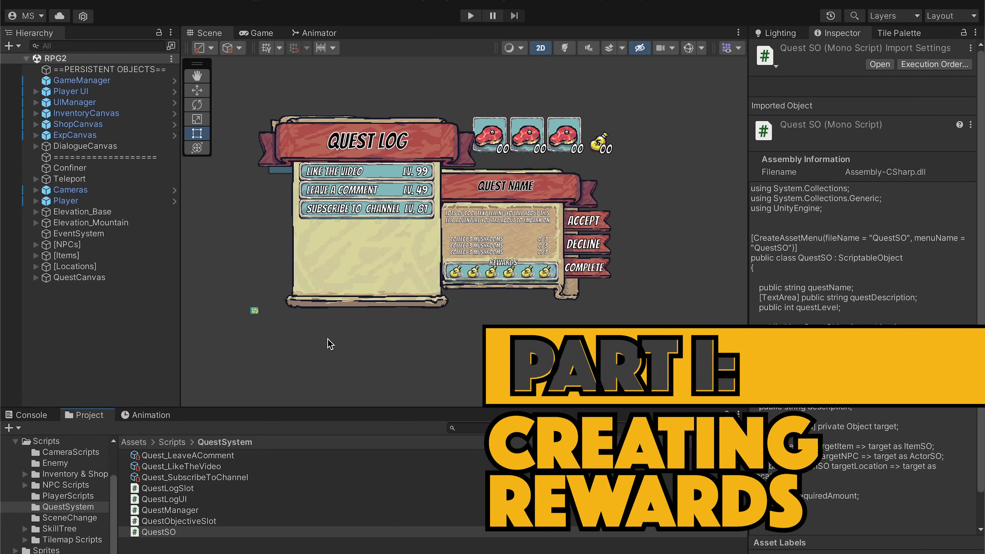
Bring up the QuestSO script, showing quest name, description, level and objectives list
{"action": "left_click", "coordinate": [159, 531]}
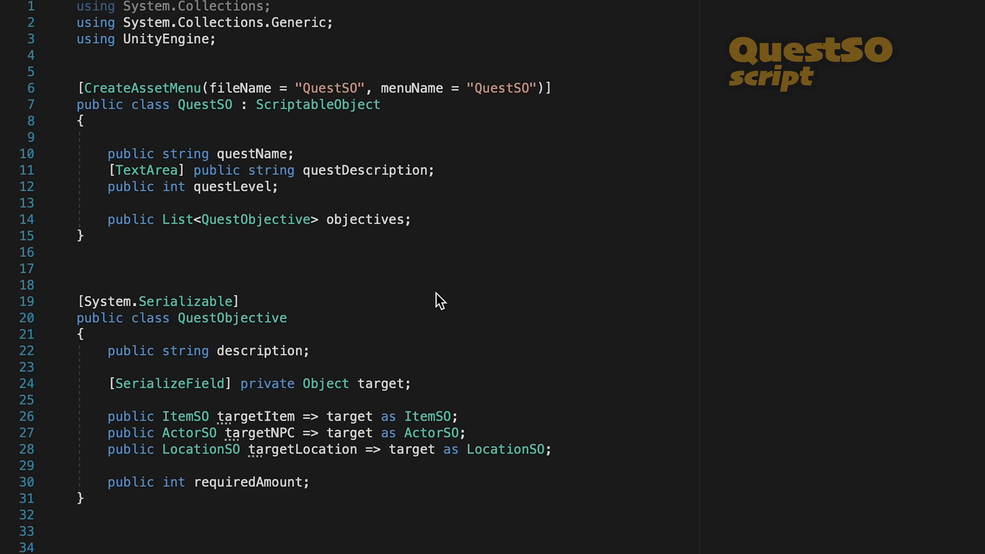
Add a [System.Serializable] QuestReward class holding a public ItemSO and an int quantity
{"action": "left_click", "coordinate": [414, 220]}
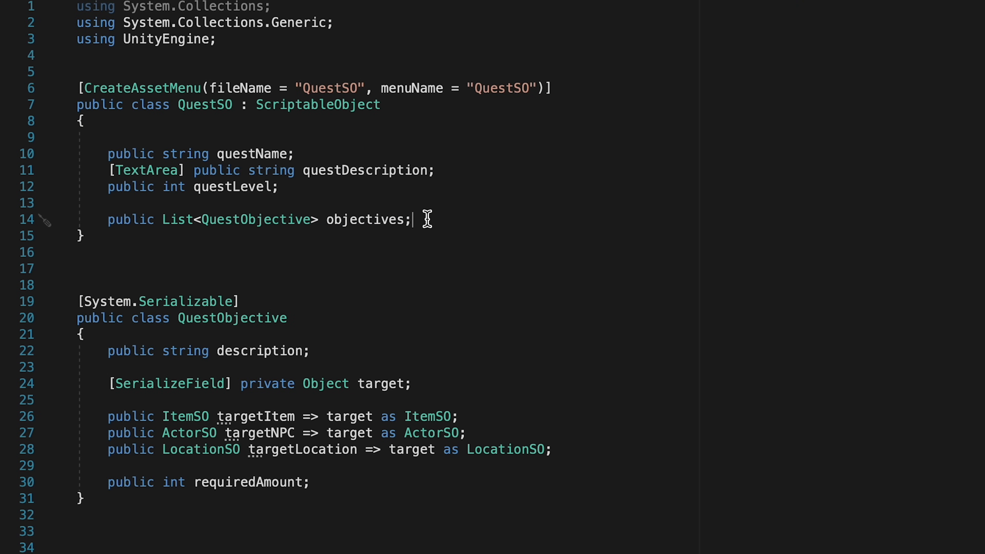
{"action": "double_click", "coordinate": [256, 219]}
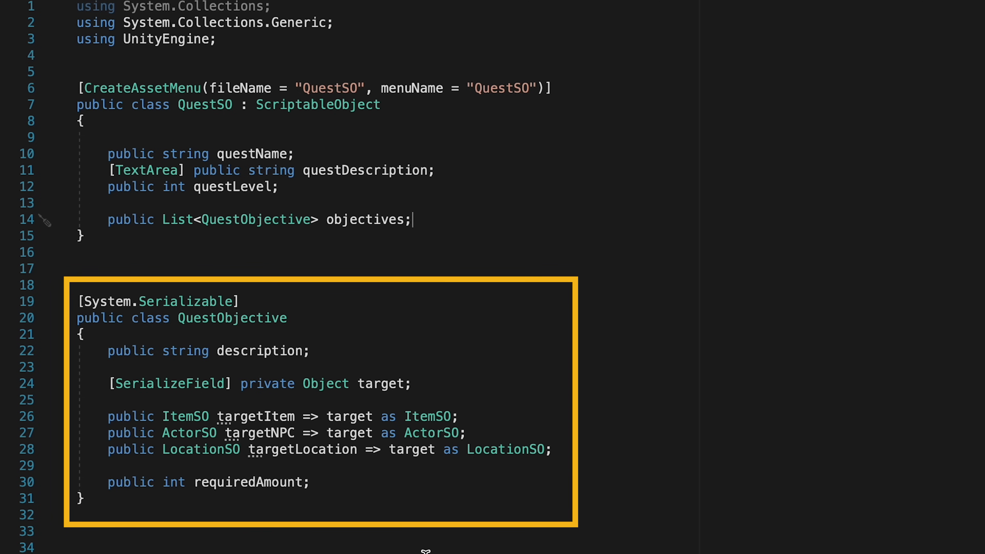
{"action": "left_click", "coordinate": [240, 518]}
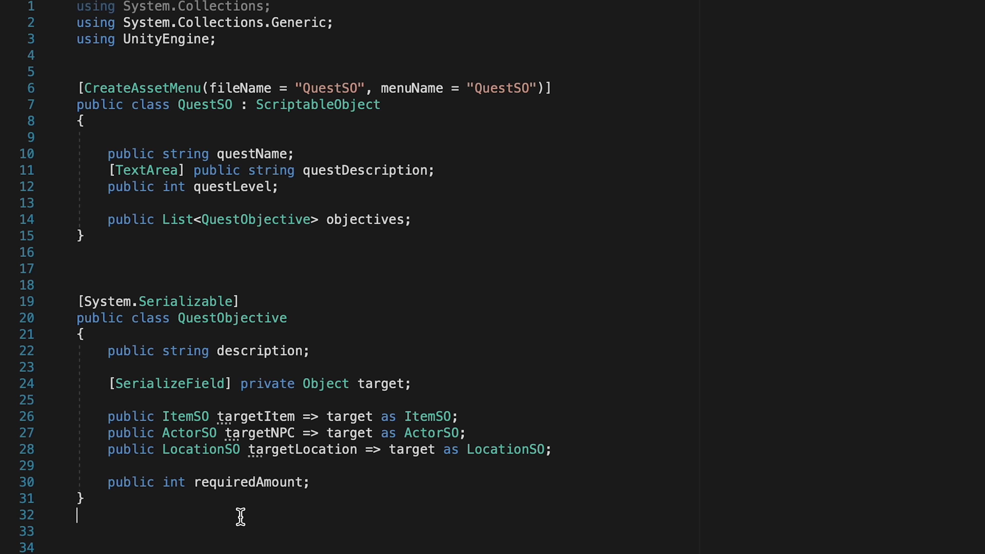
{"action": "type", "text": "[Sys"}
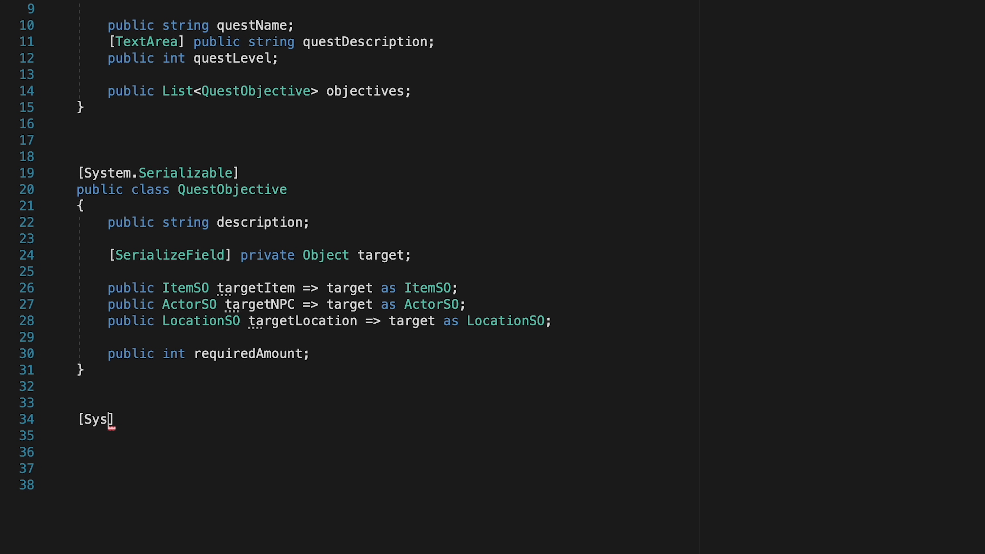
{"action": "type", "text": "tem.Serializable"}
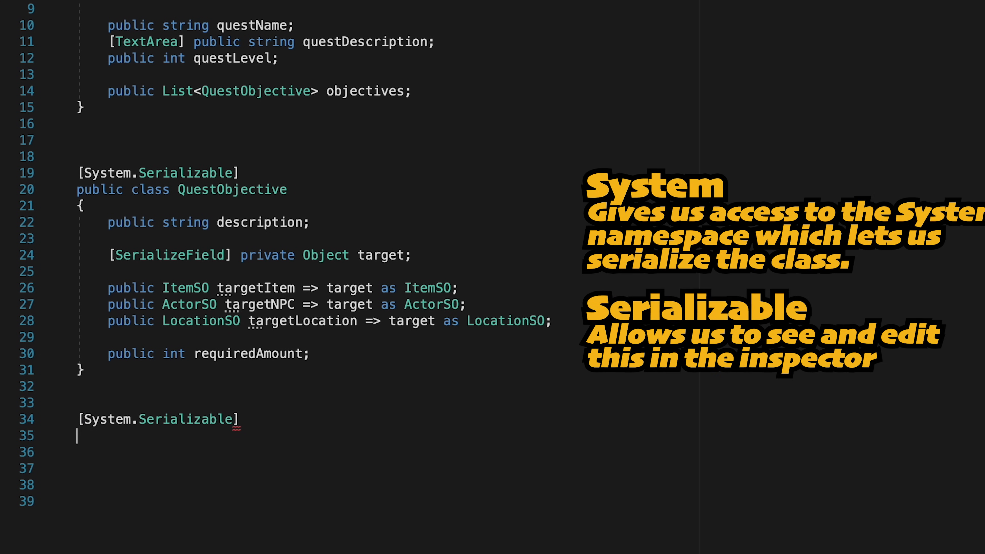
{"action": "type", "text": "public class QuestReward"}
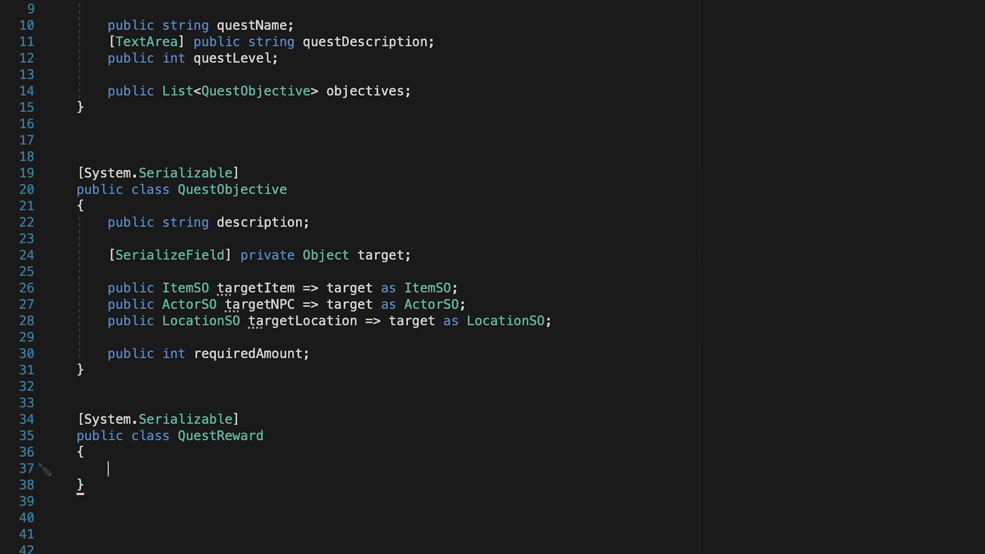
{"action": "type", "text": "public ItemSO itemSO;"}
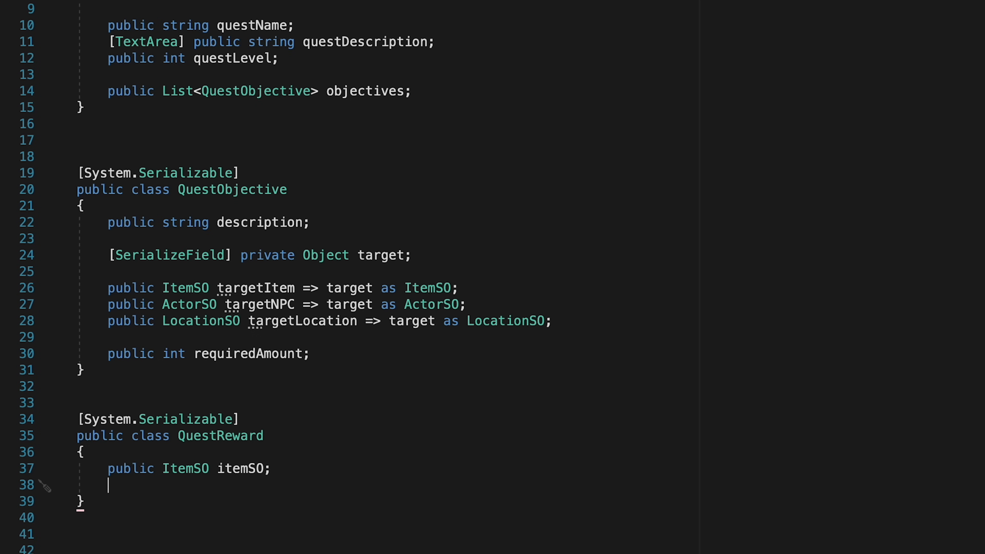
{"action": "type", "text": "public int q"}
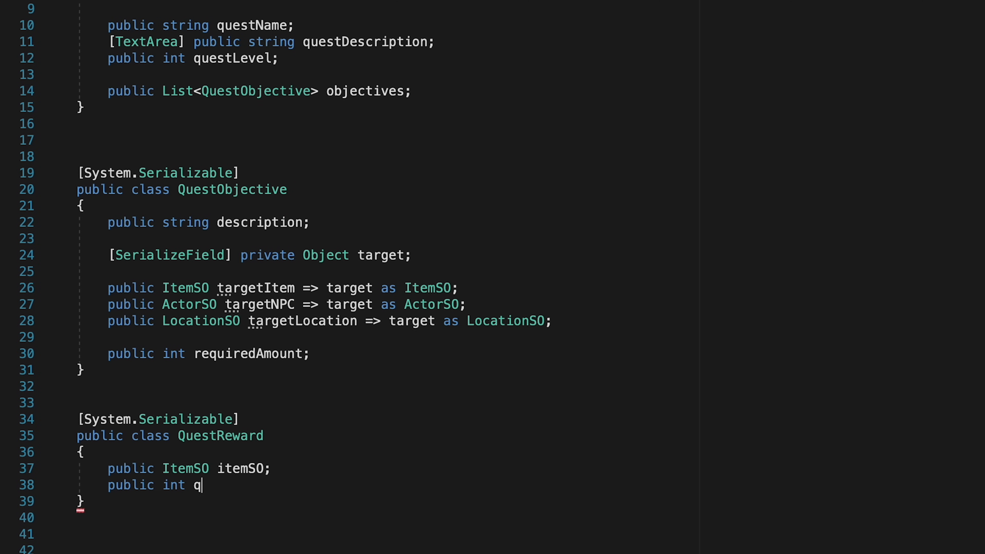
{"action": "type", "text": "uantity;"}
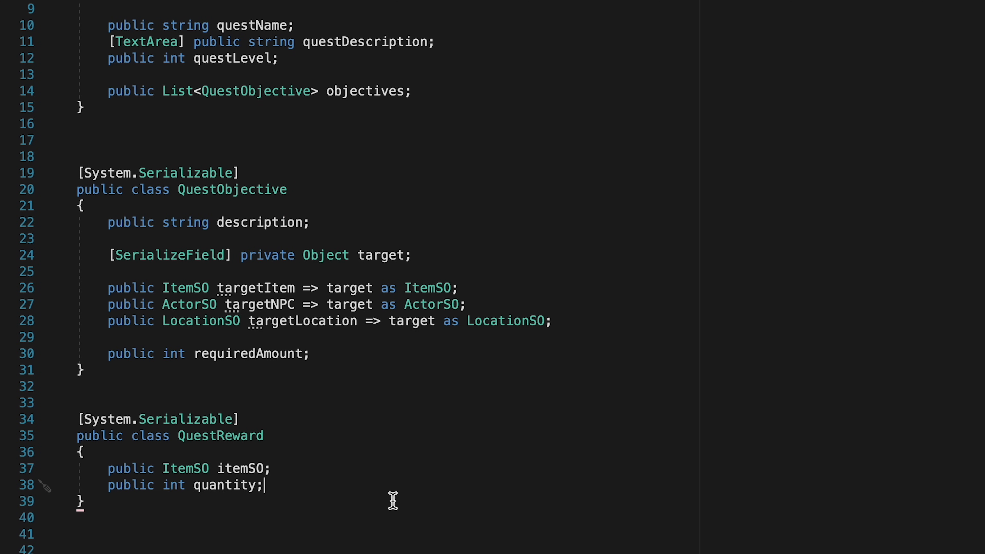
Give QuestSO a public List<QuestReward> field for its rewards
{"action": "type", "text": "public"}
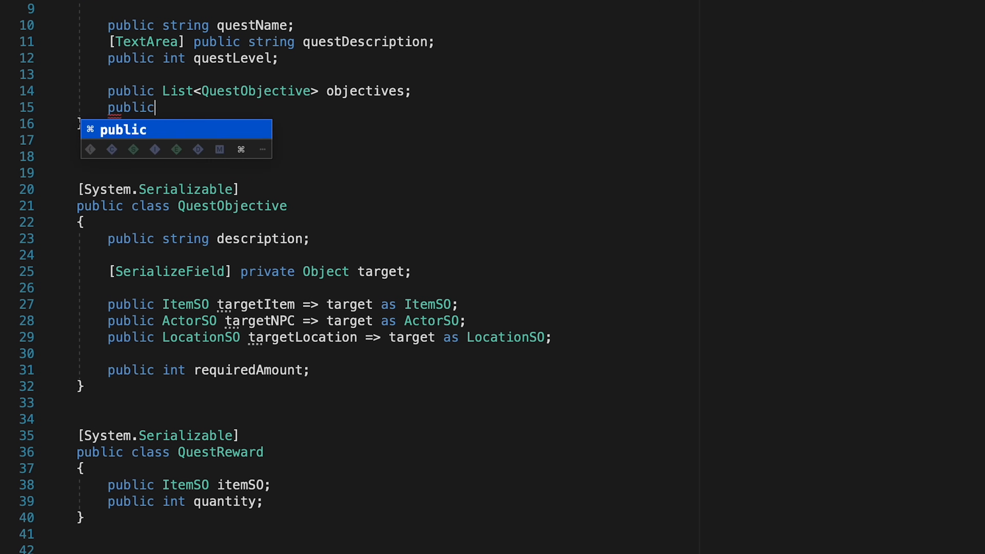
{"action": "type", "text": "List<QuestR"}
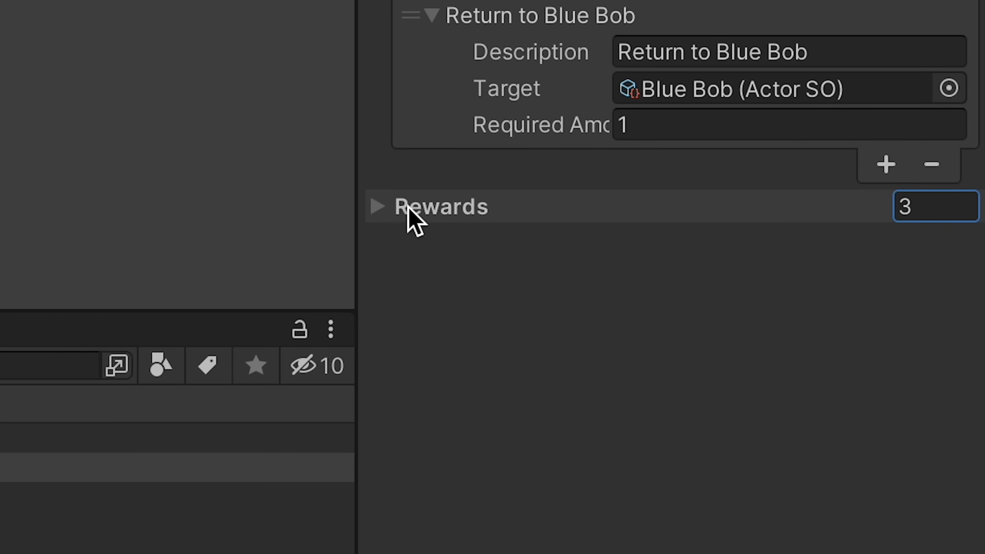
Expand the quest's Rewards list and assign Femur as the first reward's item
{"action": "left_click", "coordinate": [378, 207]}
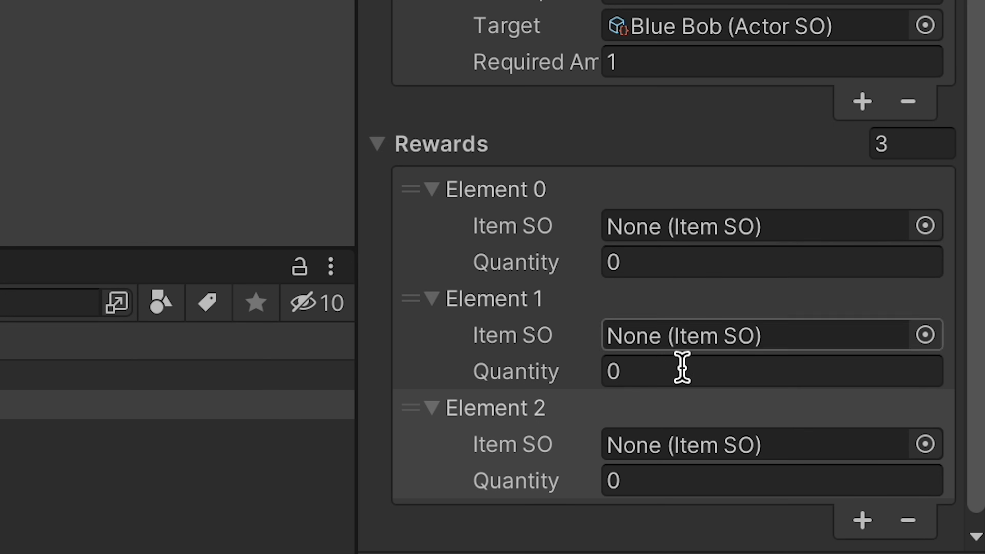
{"action": "mouse_move", "coordinate": [926, 227]}
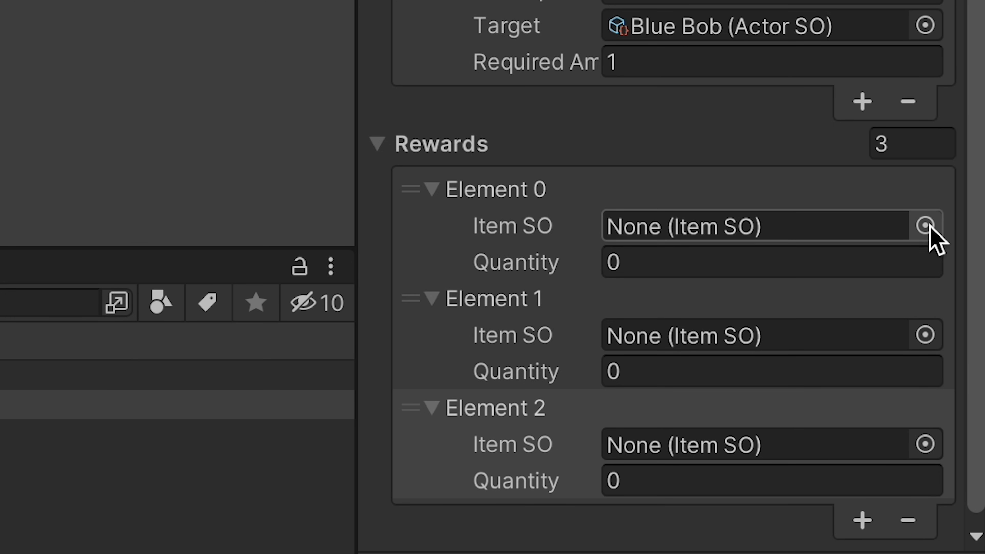
{"action": "left_click", "coordinate": [924, 226]}
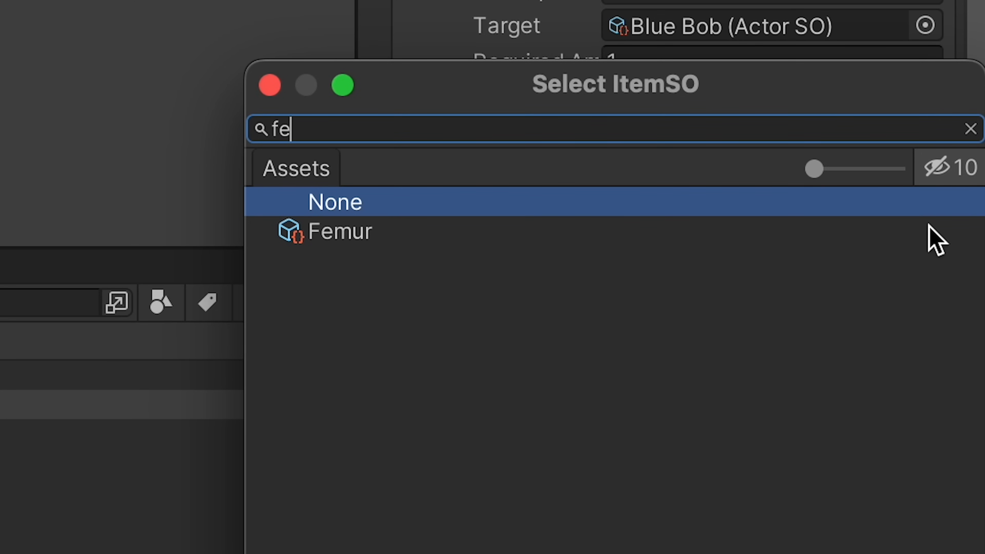
{"action": "left_click", "coordinate": [337, 230]}
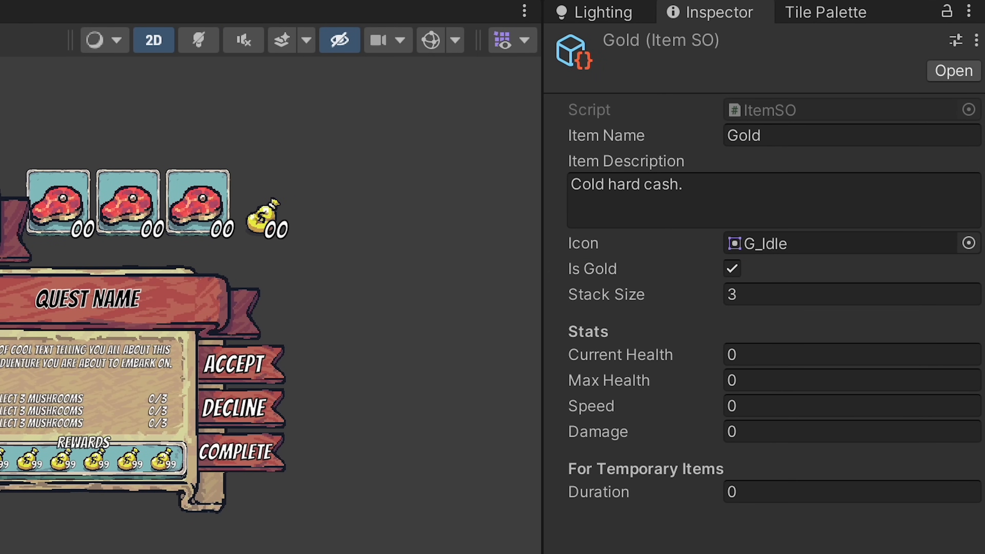
{"action": "mouse_move", "coordinate": [311, 165]}
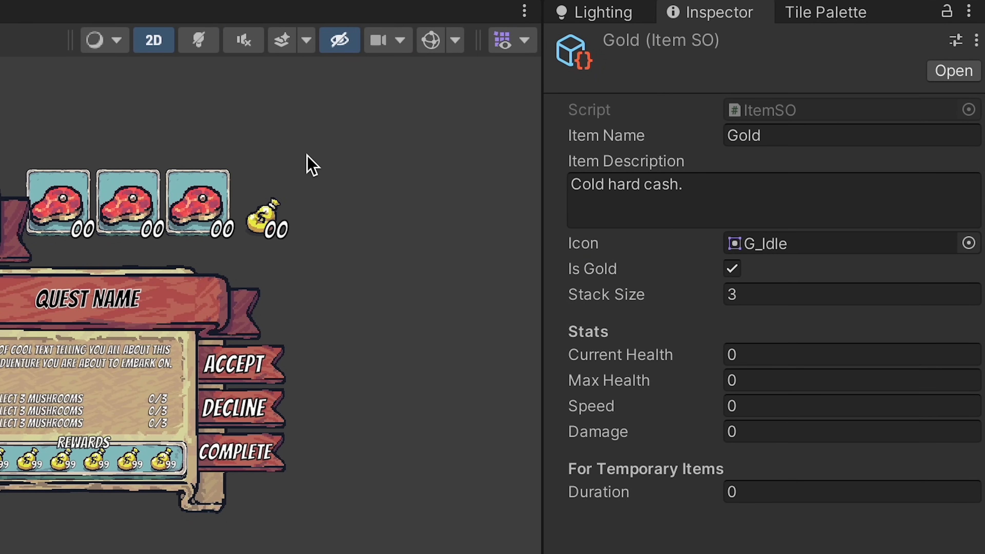
{"action": "mouse_move", "coordinate": [445, 508]}
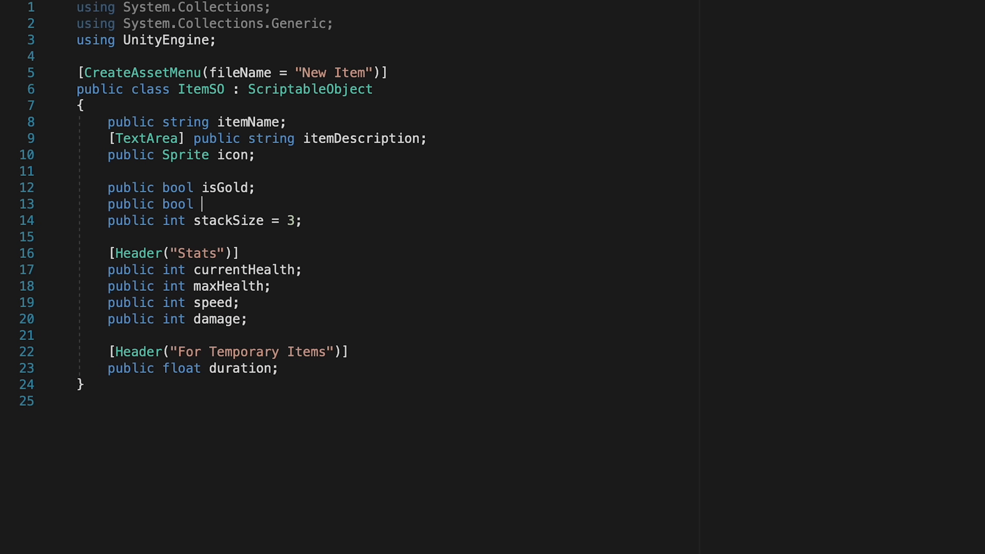
Declare 'public bool isEXP;' in ItemSO right after isGold
{"action": "type", "text": "isEXP;"}
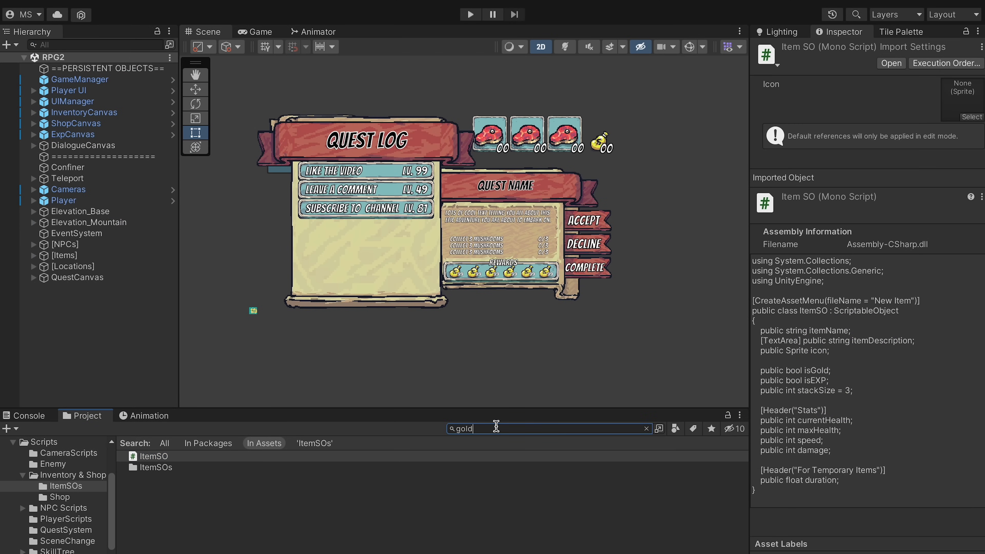
Duplicate Gold into an EXP item described as 'Hard-earned experience gained on the grind.'
{"action": "left_click", "coordinate": [151, 501]}
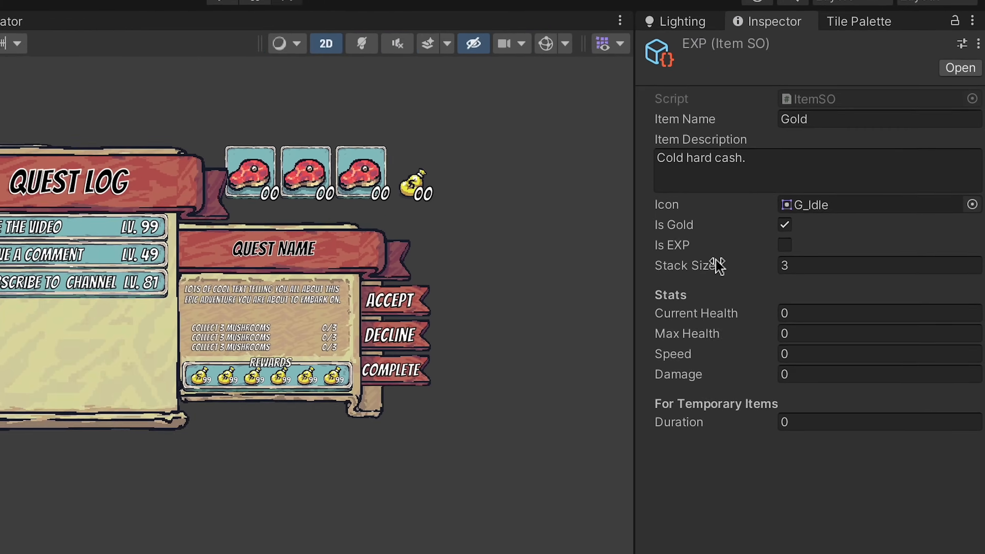
{"action": "type", "text": "Hard-earned exp"}
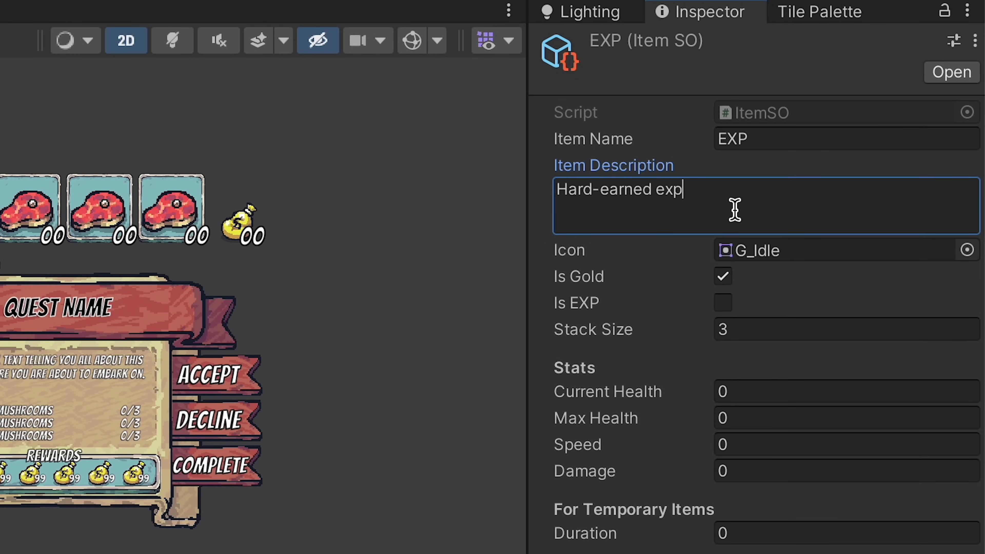
{"action": "type", "text": "erience gained on the grind."}
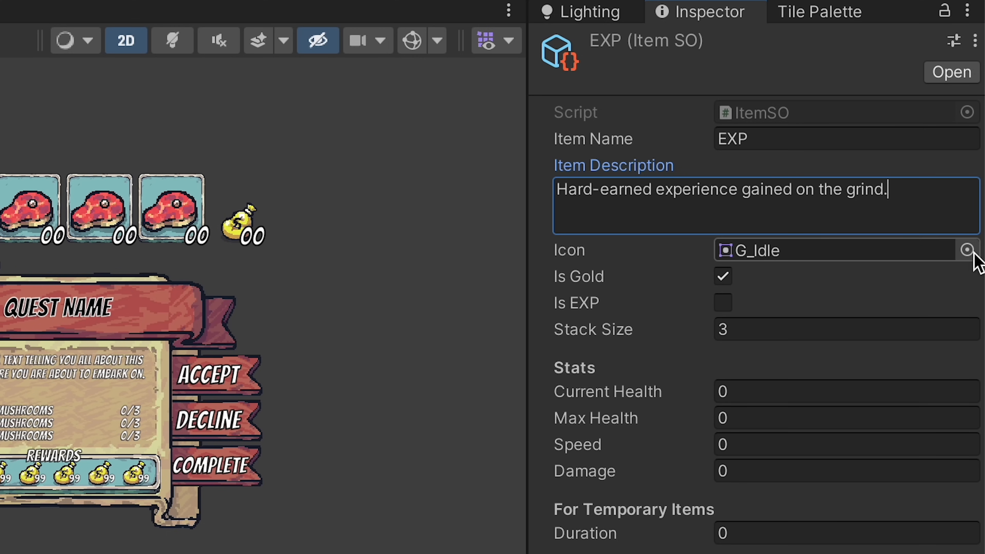
Give the EXP item the EXP sprite as its icon and flag it Is EXP instead of Is Gold
{"action": "left_click", "coordinate": [968, 250]}
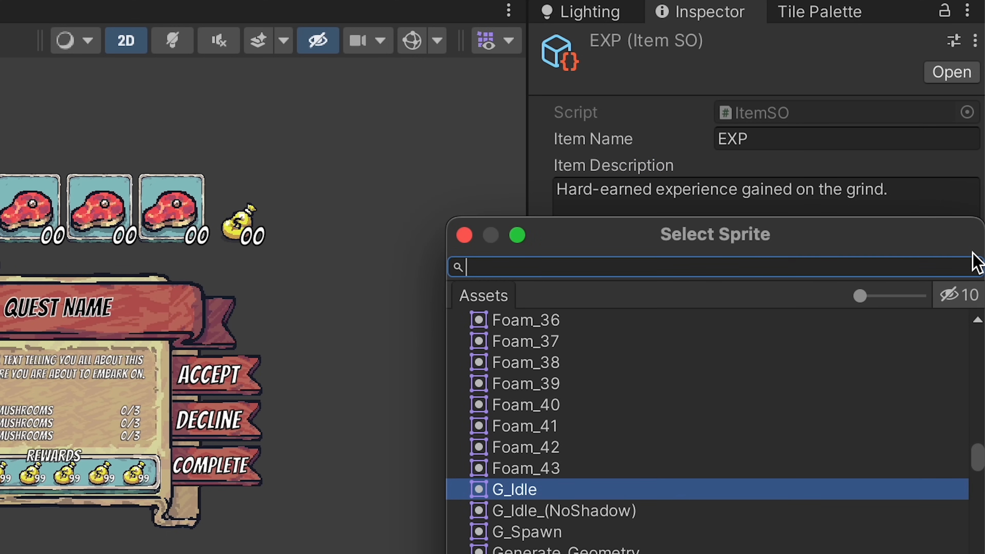
{"action": "type", "text": "EXP"}
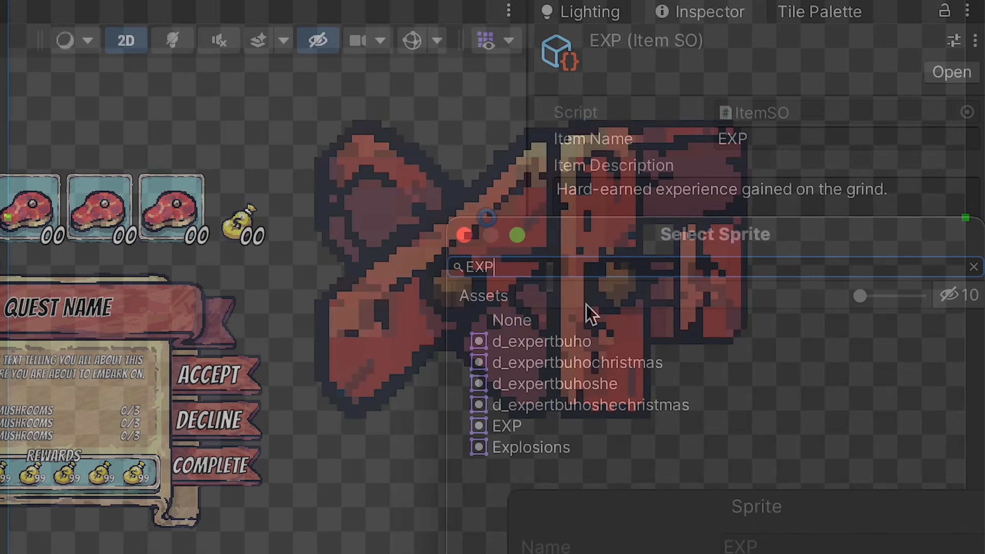
{"action": "left_click", "coordinate": [506, 425]}
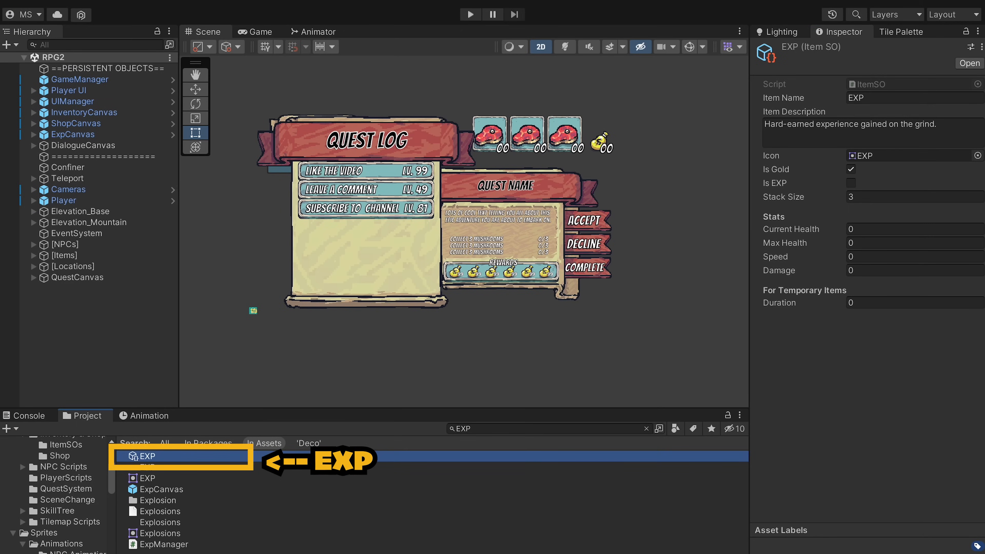
{"action": "left_click", "coordinate": [851, 169]}
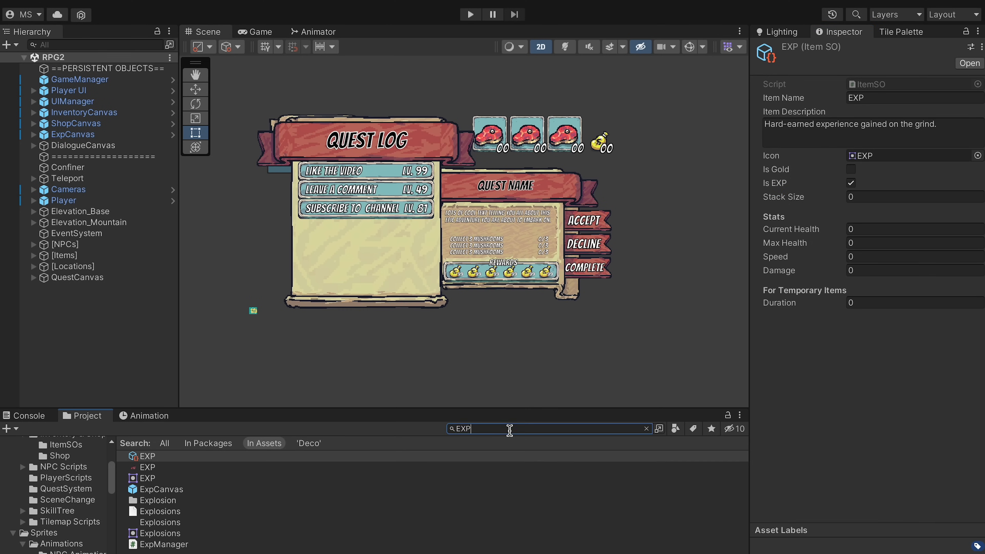
Make EXP with quantity 10 the first reward of the Like The Video quest
{"action": "left_click", "coordinate": [182, 467]}
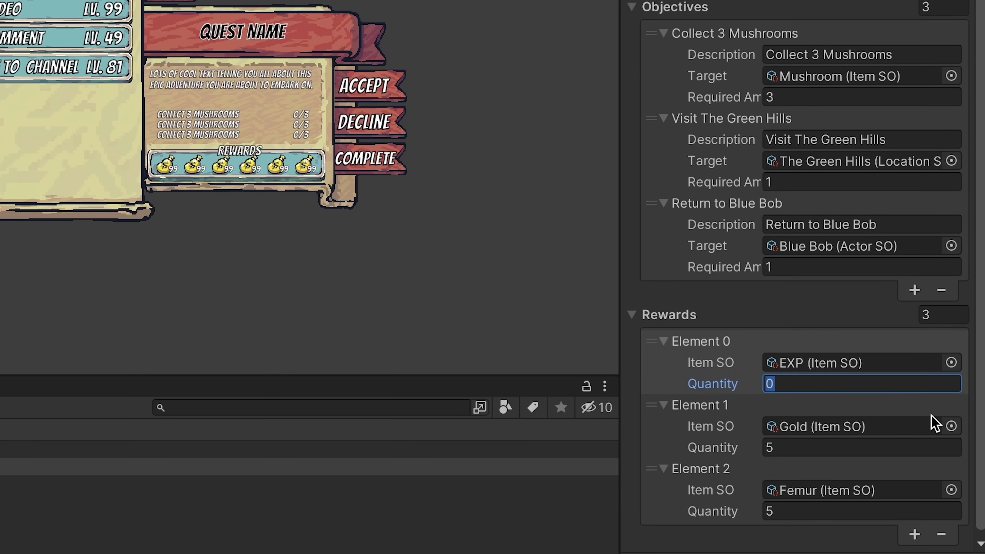
{"action": "type", "text": "10"}
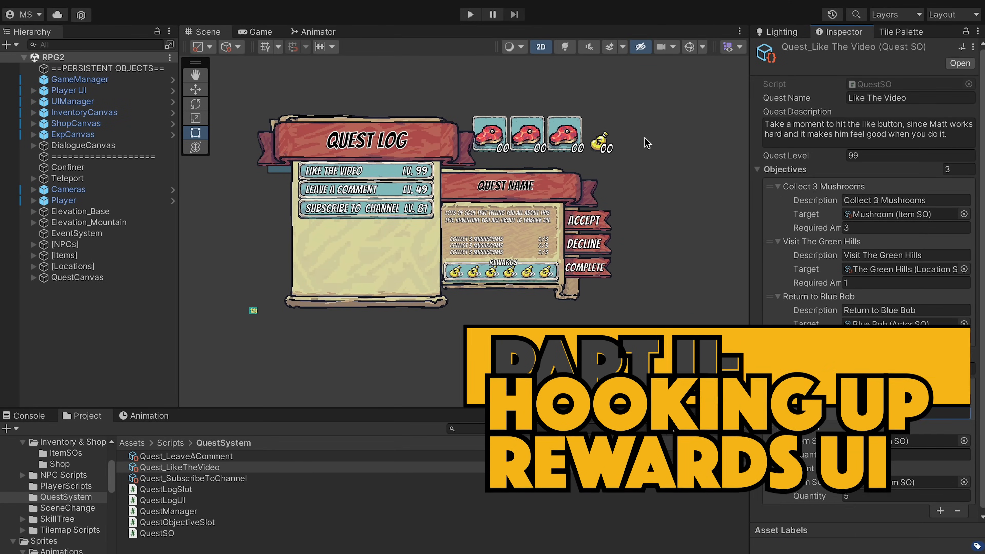
Locate the reward slots under QuestCanvas and isolate the RewardSlot prefab's root object
{"action": "left_click", "coordinate": [81, 277]}
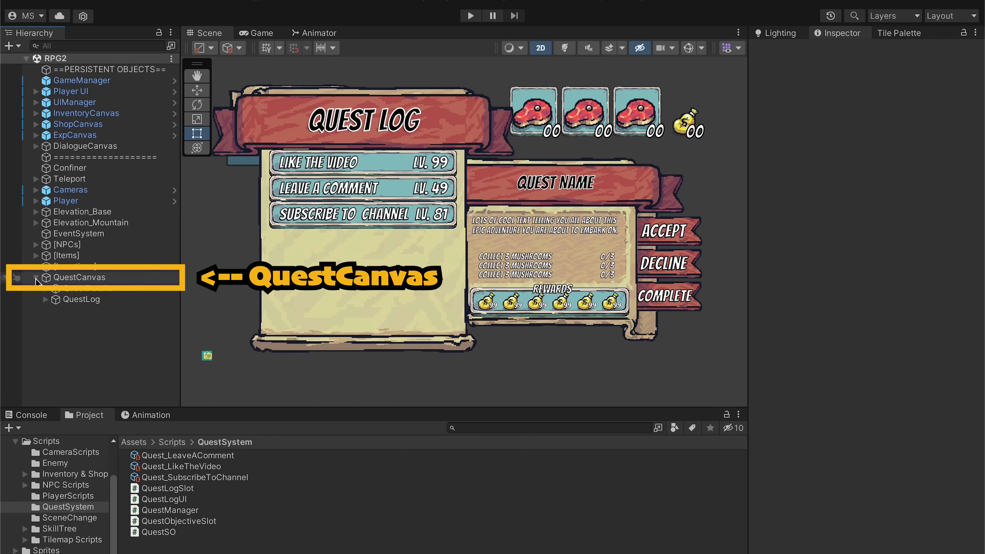
{"action": "left_click", "coordinate": [37, 277]}
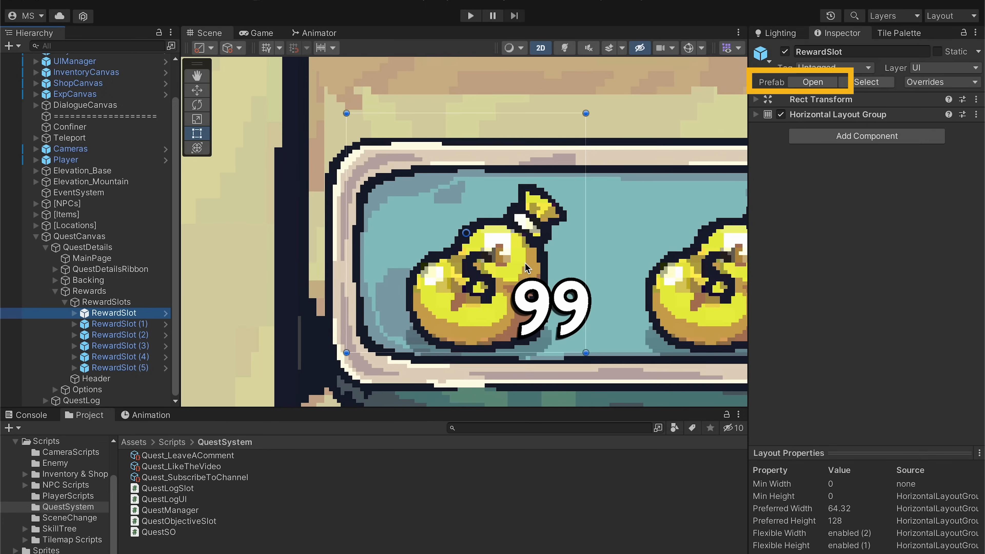
{"action": "left_click", "coordinate": [812, 82]}
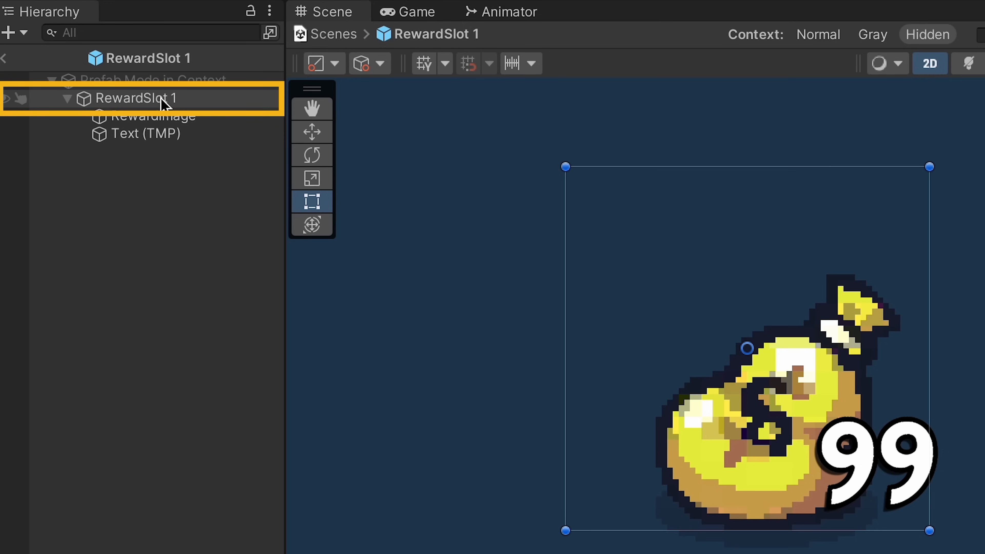
{"action": "left_click", "coordinate": [151, 134]}
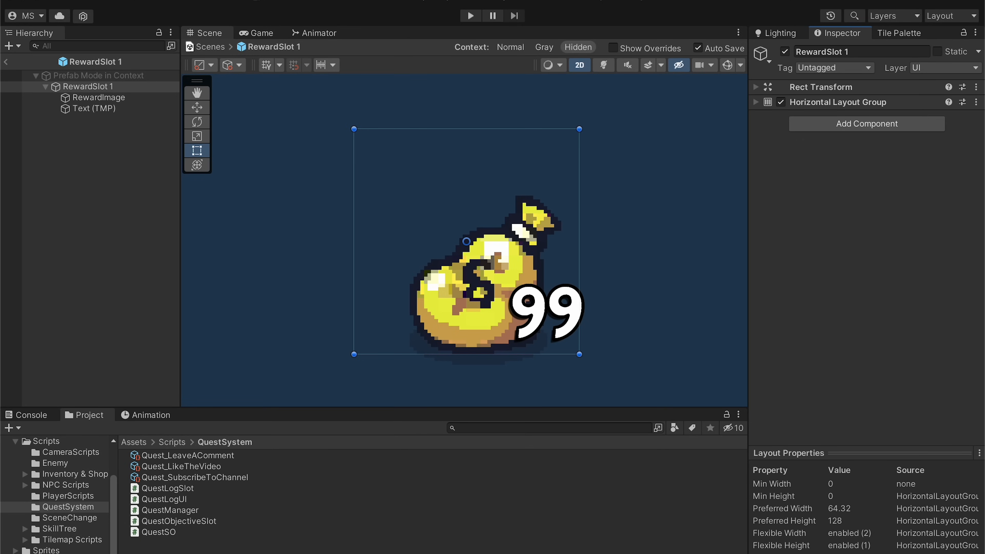
{"action": "mouse_move", "coordinate": [174, 550]}
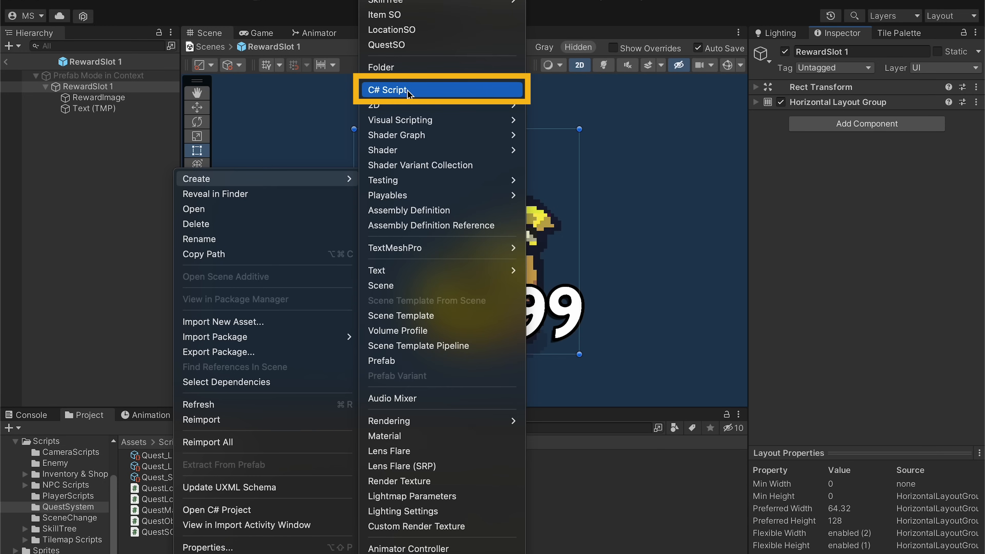
Create a C# script named QuestRewardSlot in QuestSystem and bring it up for editing
{"action": "left_click", "coordinate": [388, 89]}
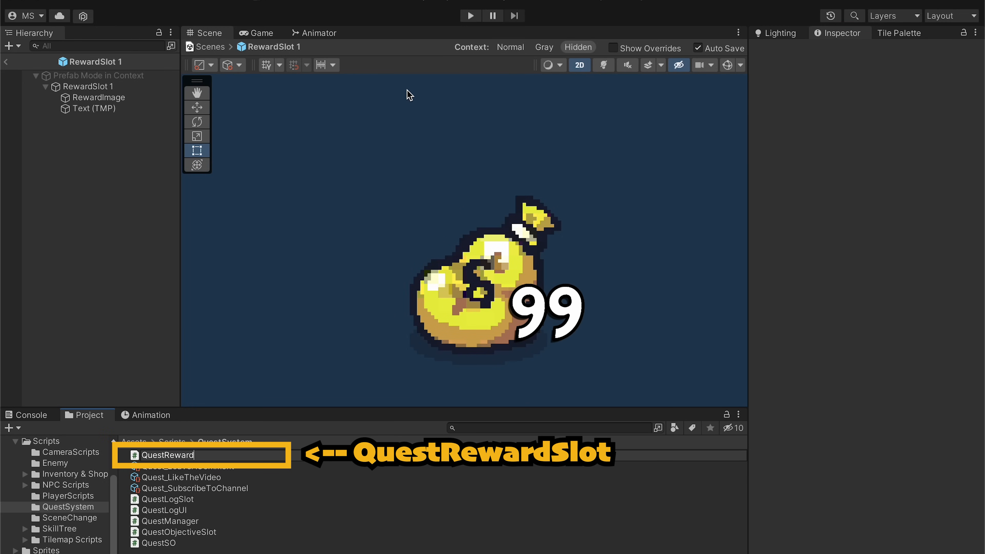
{"action": "left_click", "coordinate": [174, 531]}
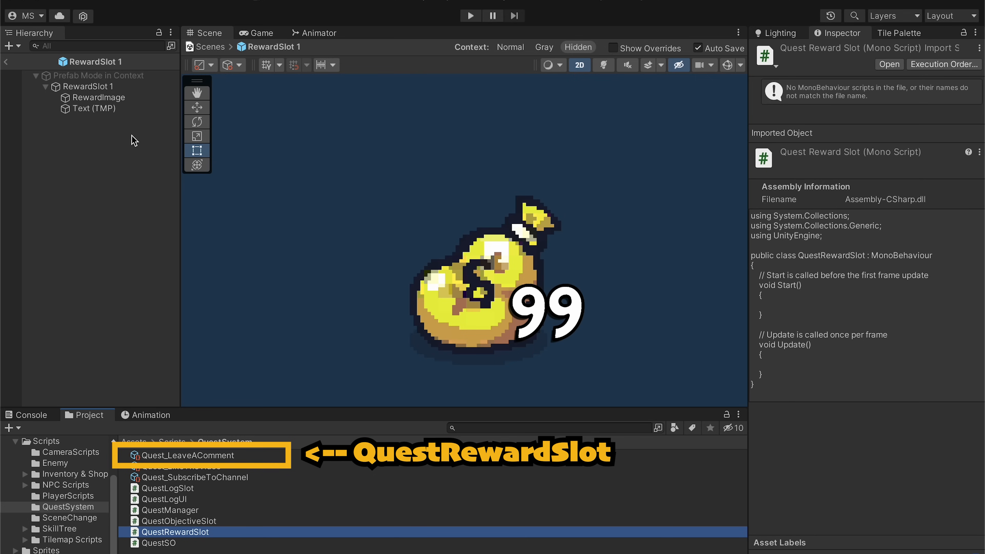
{"action": "left_click", "coordinate": [84, 86]}
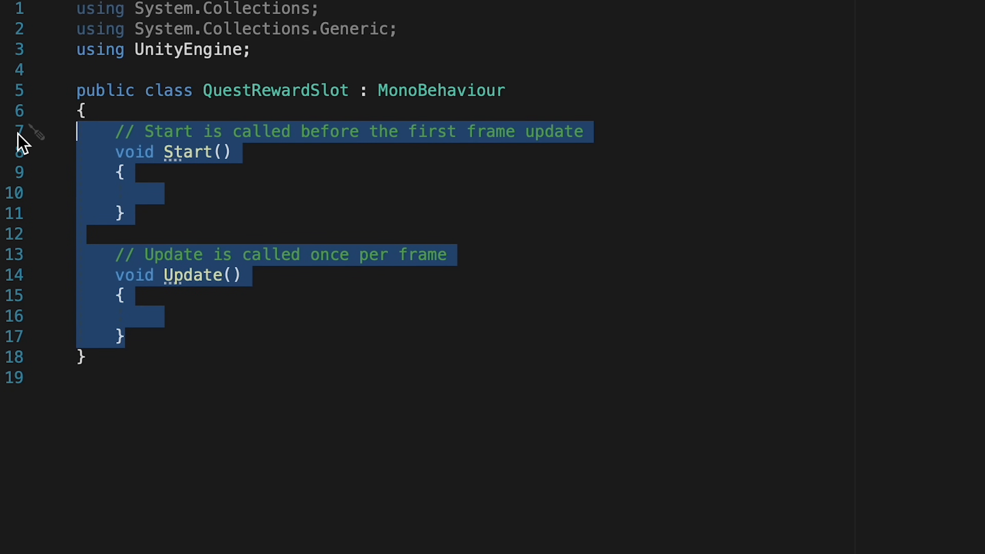
Strip Start/Update and System usings, add UnityEngine.UI and TMPro, declare Image rewardImage and TMP_Text rewardQuantity
{"action": "key", "text": "Delete"}
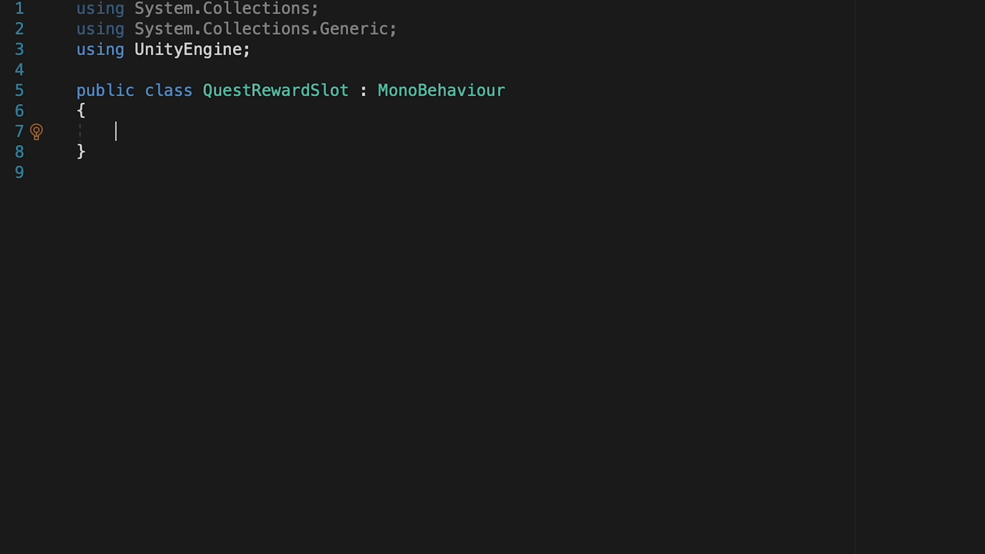
{"action": "type", "text": "public Image rewardImage;"}
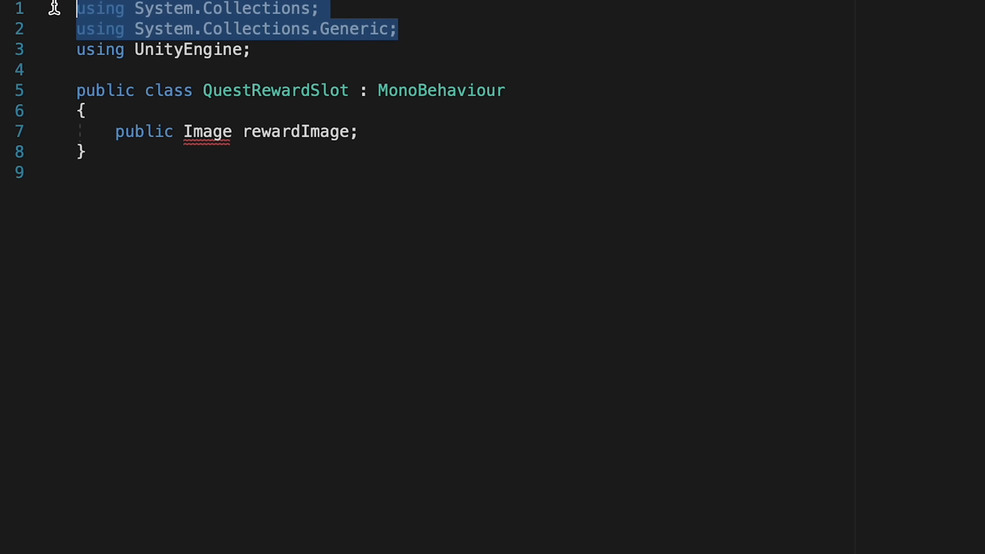
{"action": "key", "text": "Delete"}
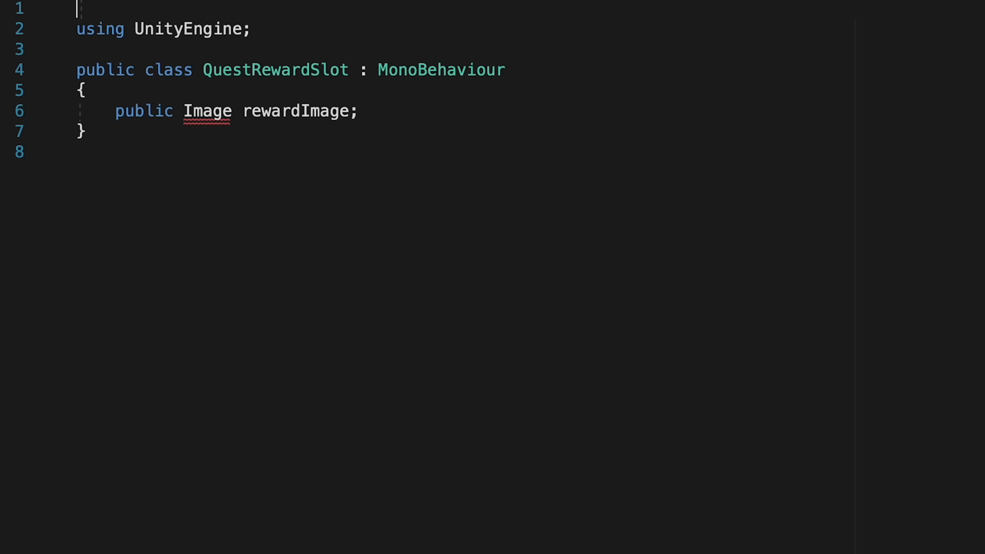
{"action": "type", "text": "using UnityEngine.UI;"}
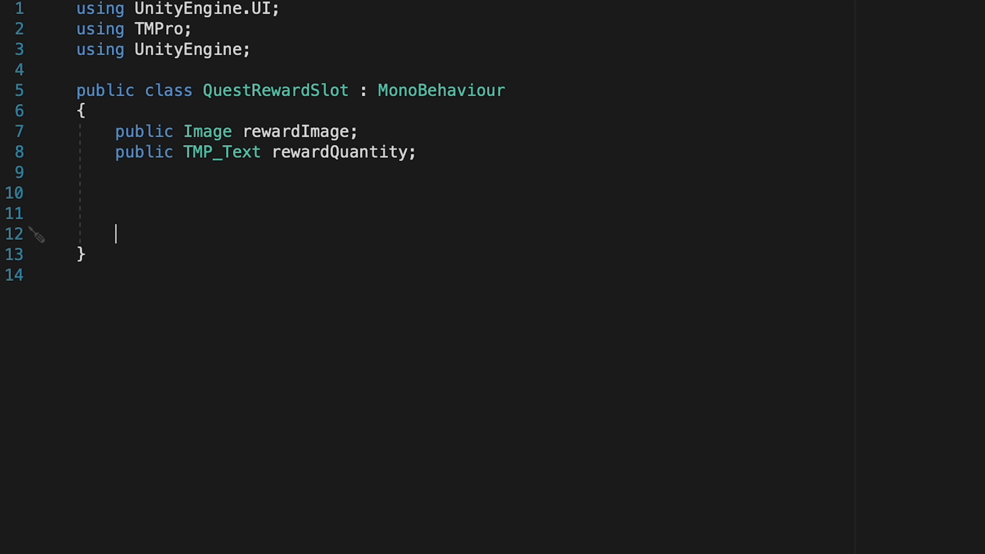
Write DisplayReward(Sprite sprite, int quantity) setting rewardImage.sprite and rewardQuantity.text to quantity.ToString()
{"action": "type", "text": "public void"}
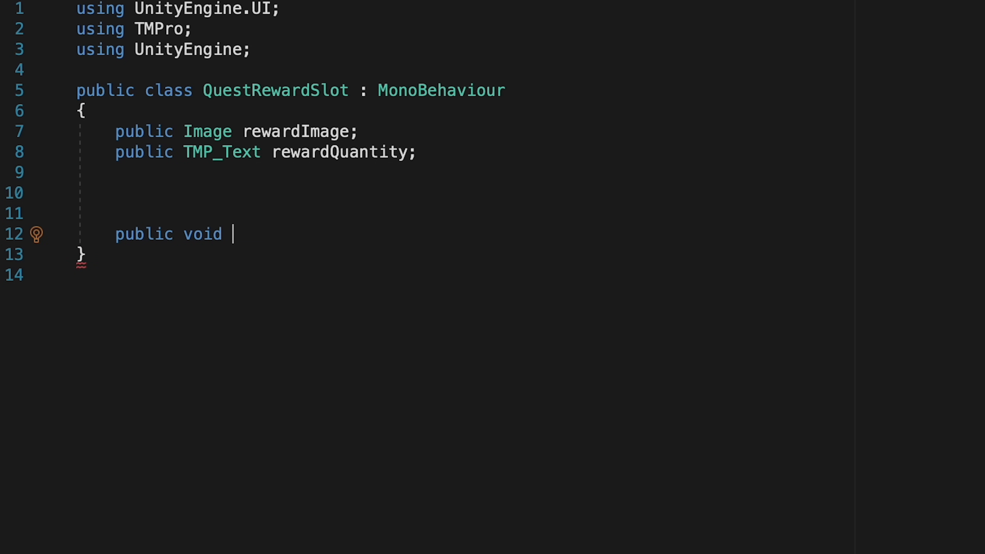
{"action": "type", "text": "Display"}
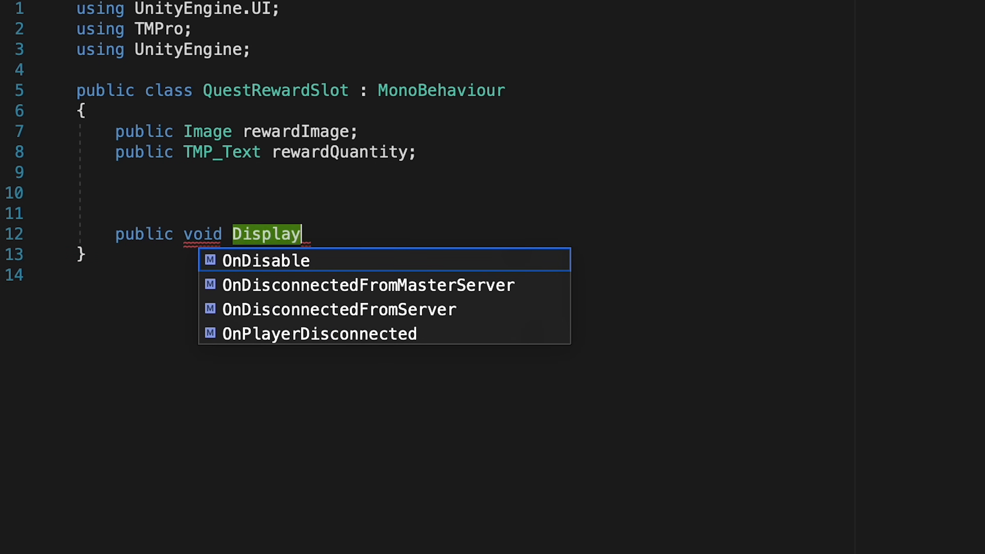
{"action": "type", "text": "Reward()"}
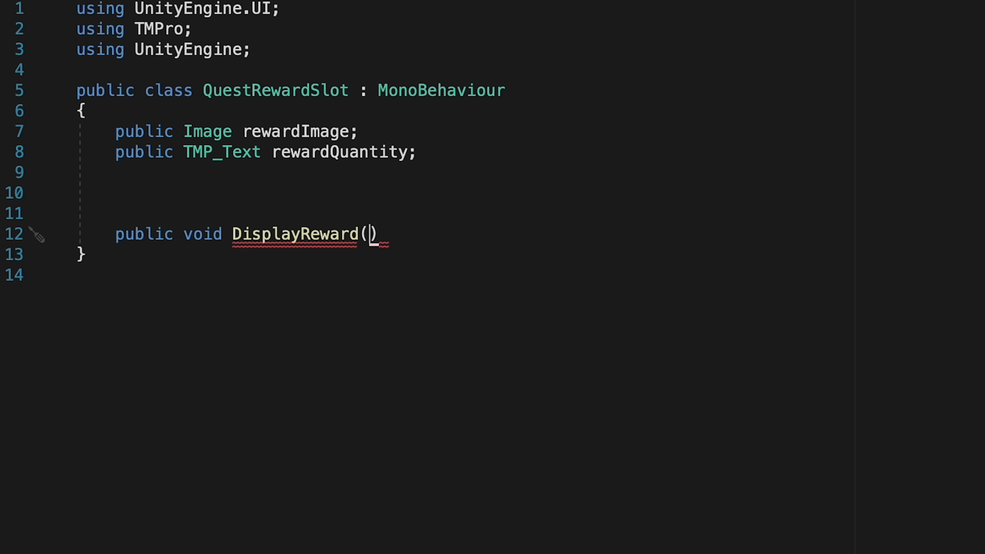
{"action": "type", "text": "Sprite sprite,"}
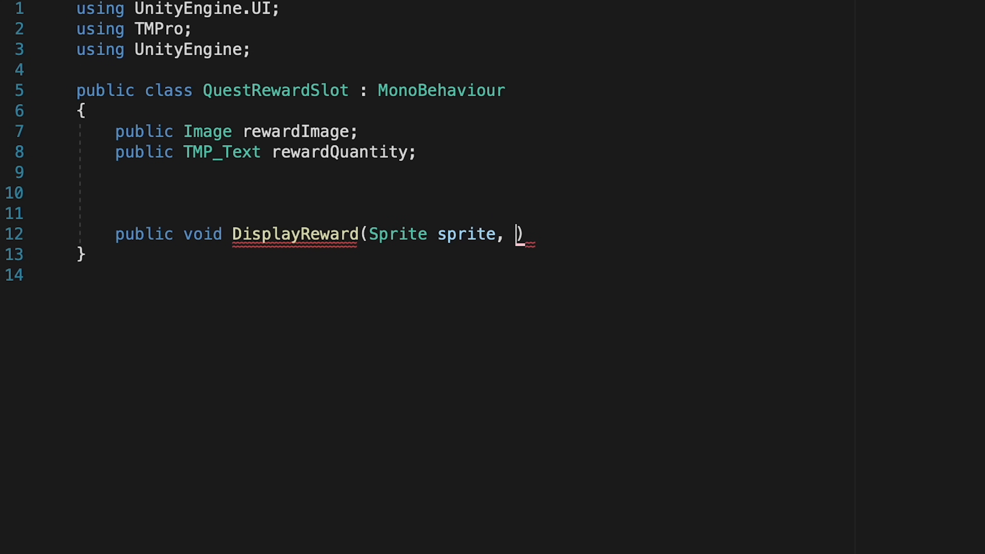
{"action": "type", "text": "int"}
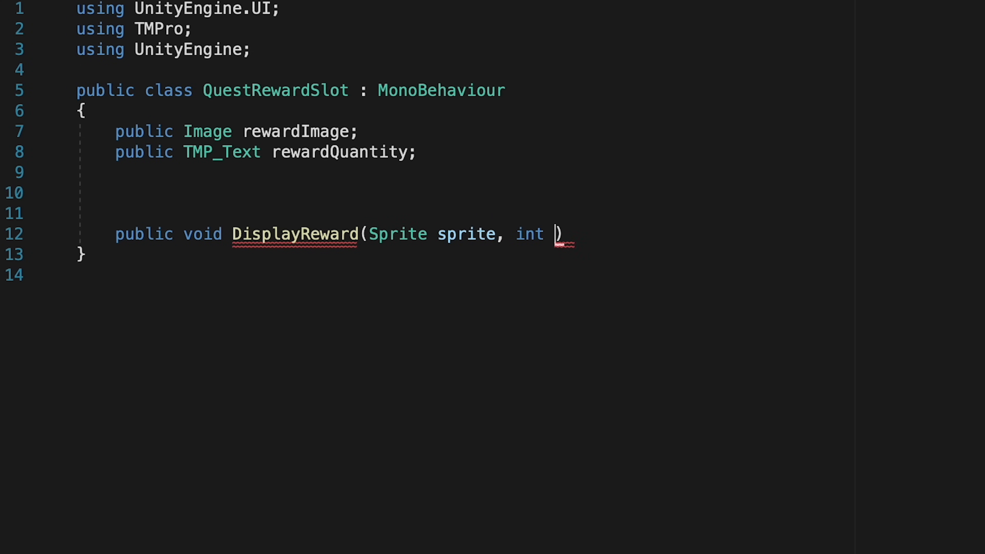
{"action": "type", "text": "quantity"}
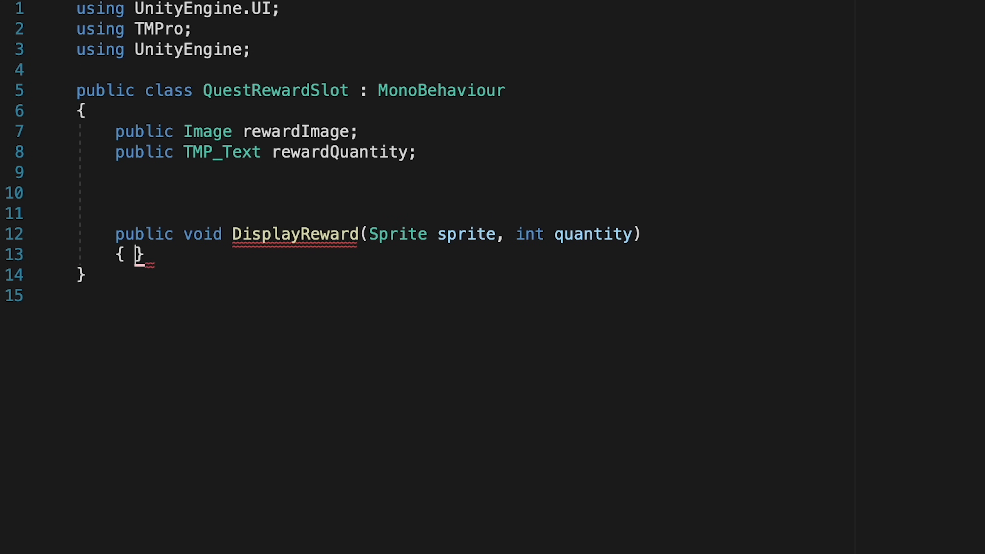
{"action": "type", "text": "r"}
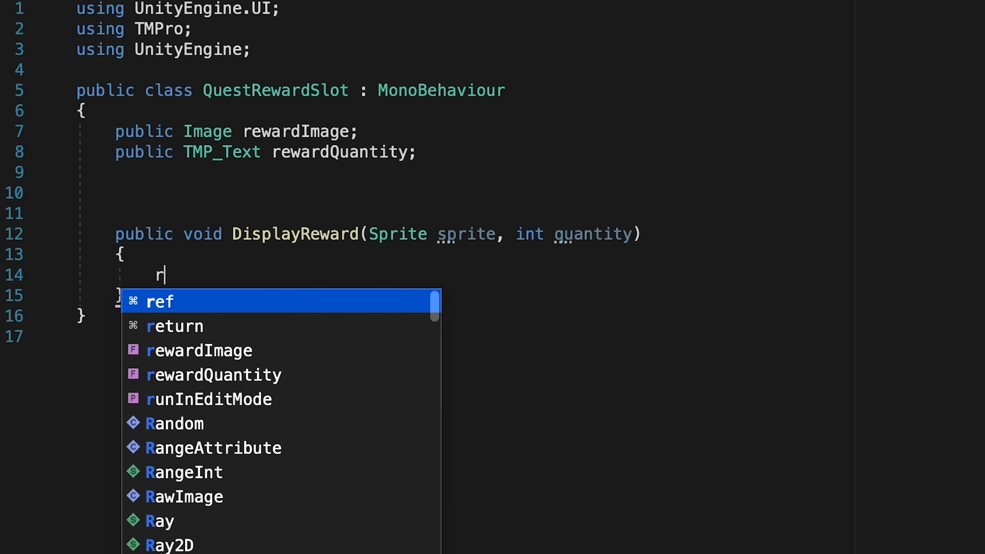
{"action": "type", "text": "ewardImage."}
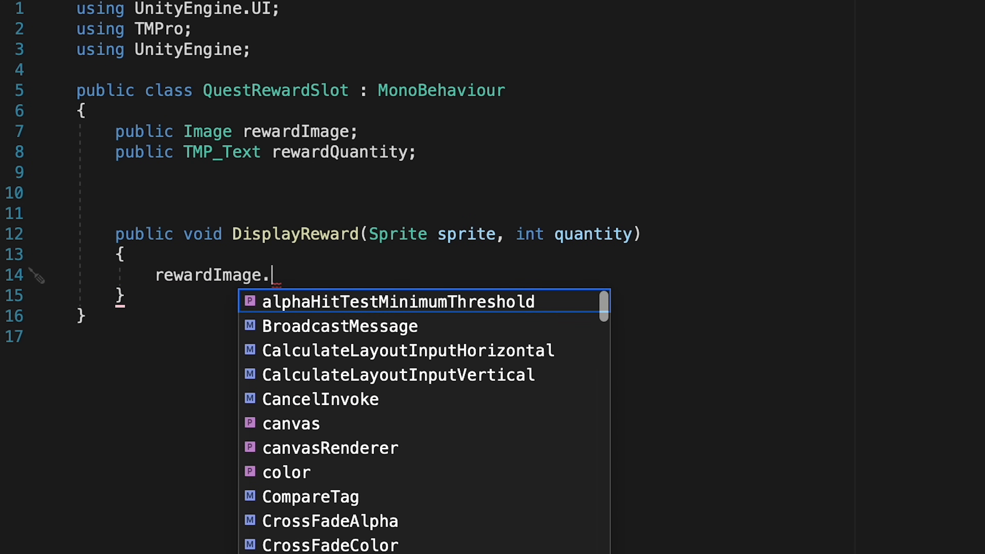
{"action": "type", "text": "sprite ="}
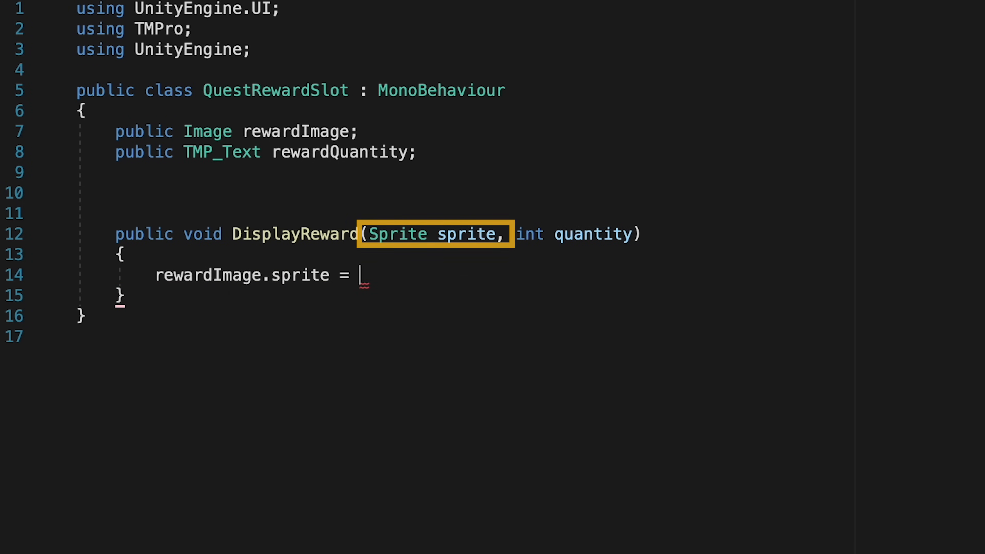
{"action": "type", "text": "sprite;"}
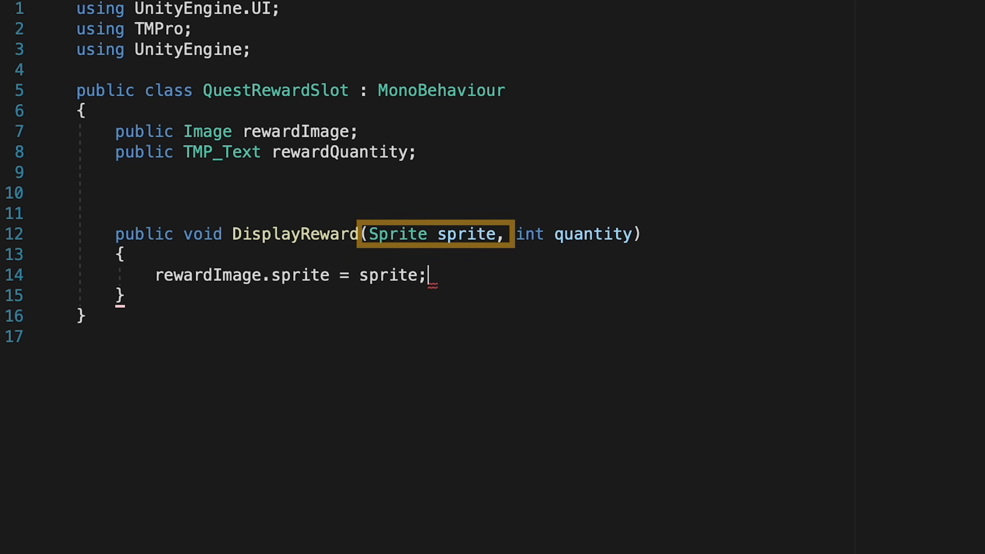
{"action": "type", "text": "rewardQuantity.text = quantity"}
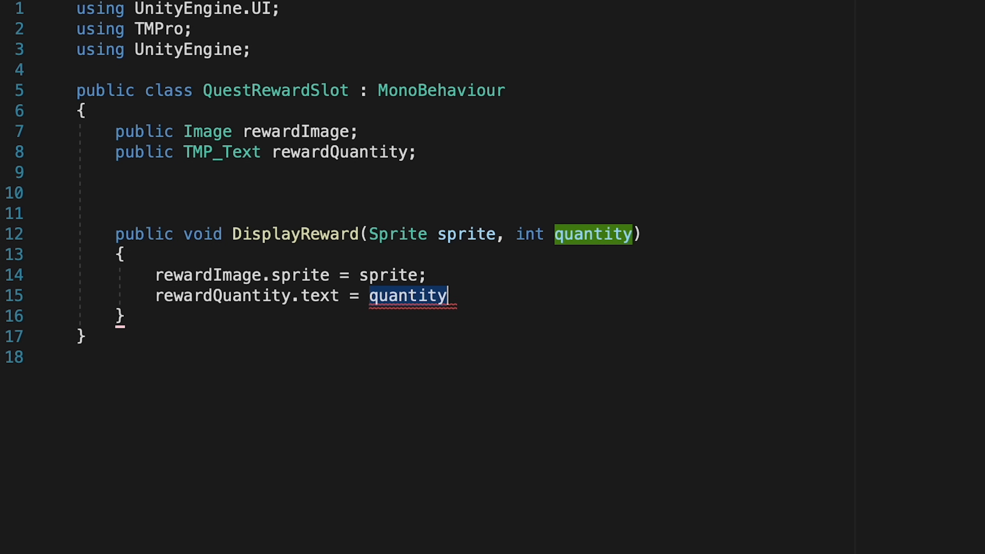
{"action": "mouse_move", "coordinate": [368, 70]}
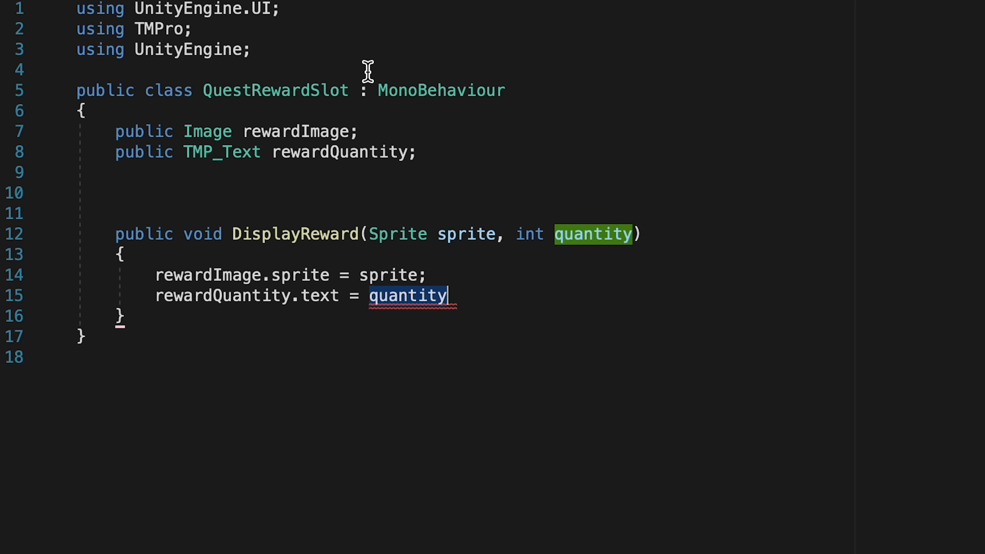
{"action": "type", "text": ".ToString();"}
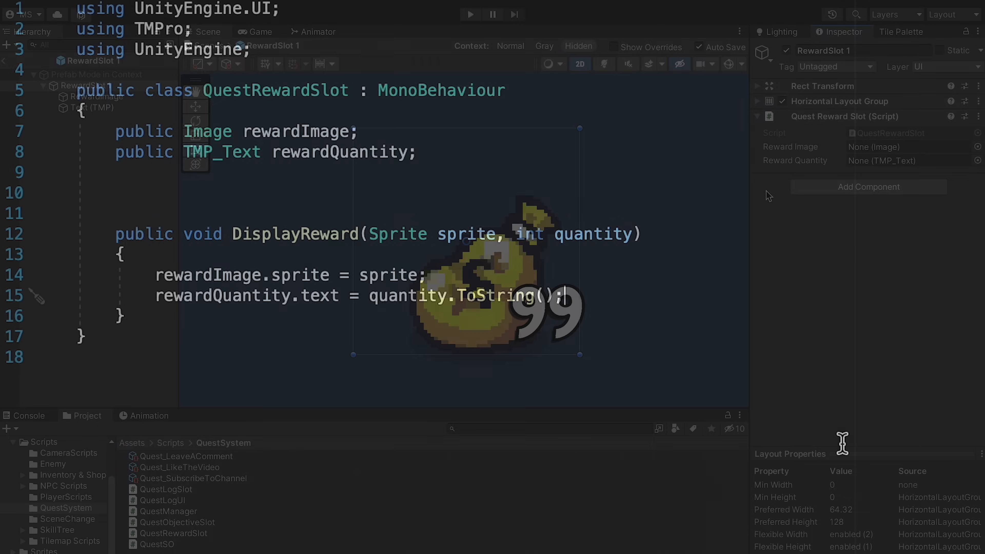
Wire RewardImage and Text (TMP) into the Quest Reward Slot, verify the scene slots, then bring up QuestLogUI
{"action": "left_click", "coordinate": [98, 96]}
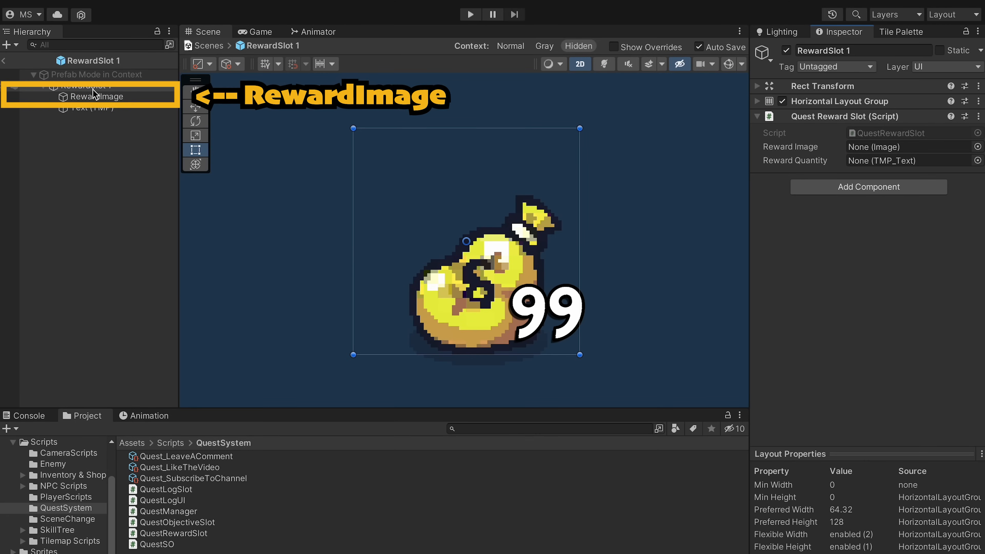
{"action": "left_click", "coordinate": [92, 108]}
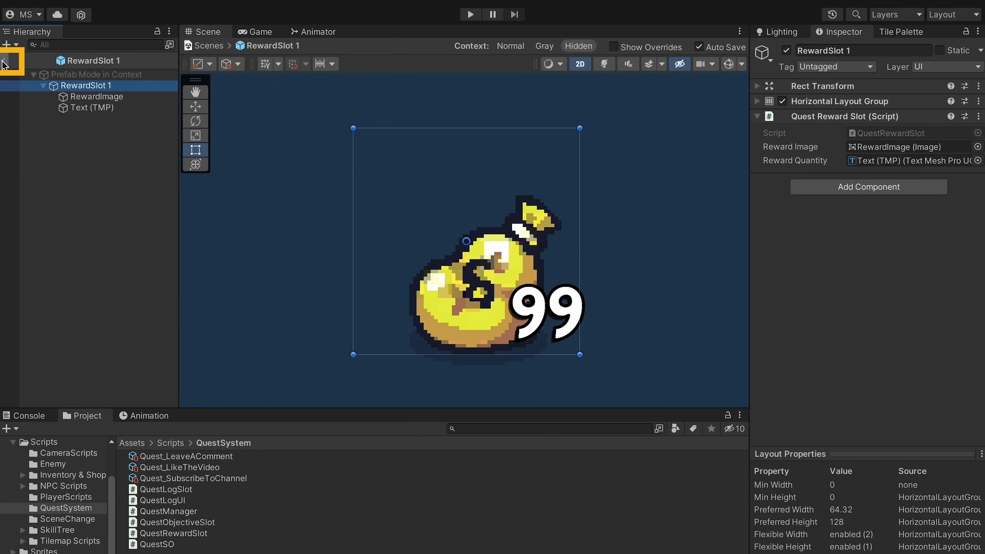
{"action": "left_click", "coordinate": [117, 346]}
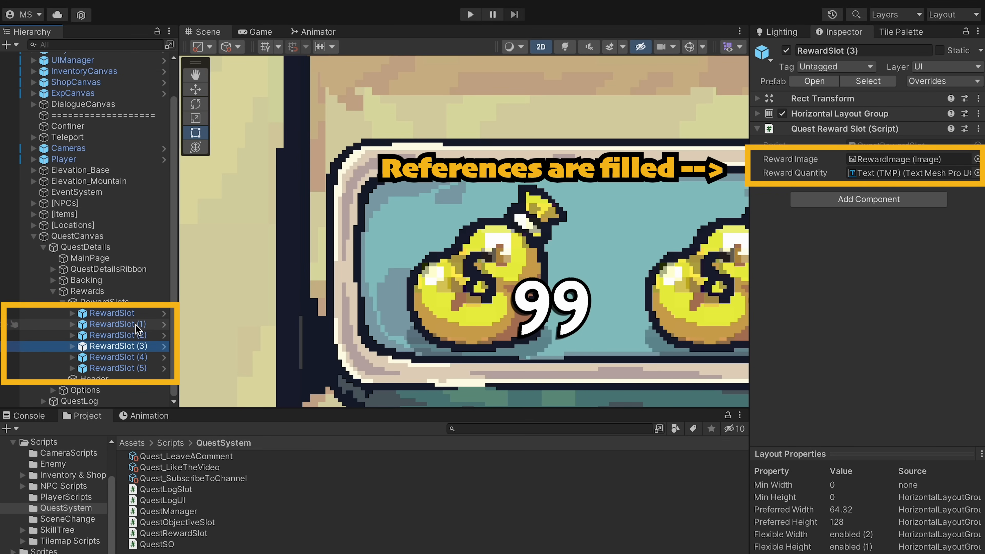
{"action": "left_click", "coordinate": [117, 324]}
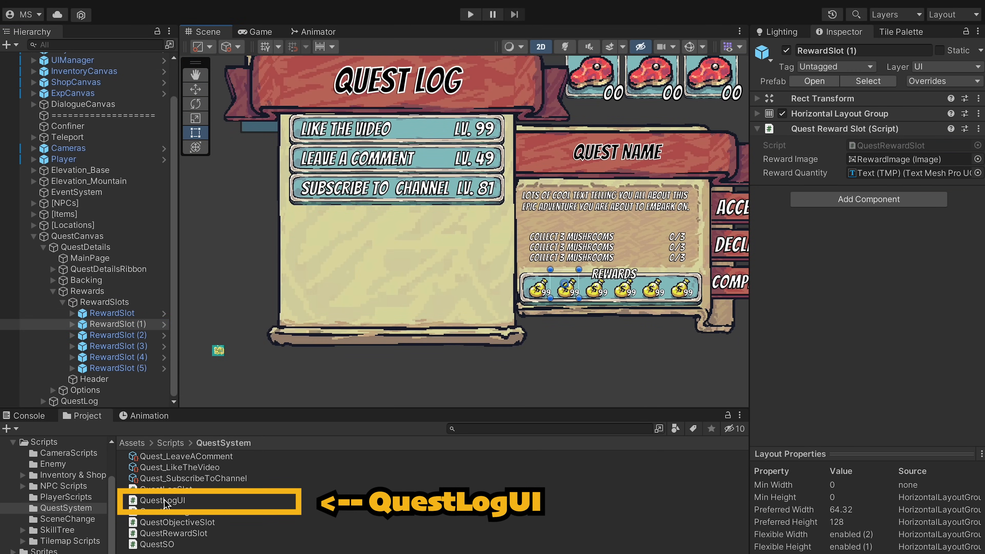
{"action": "double_click", "coordinate": [167, 501]}
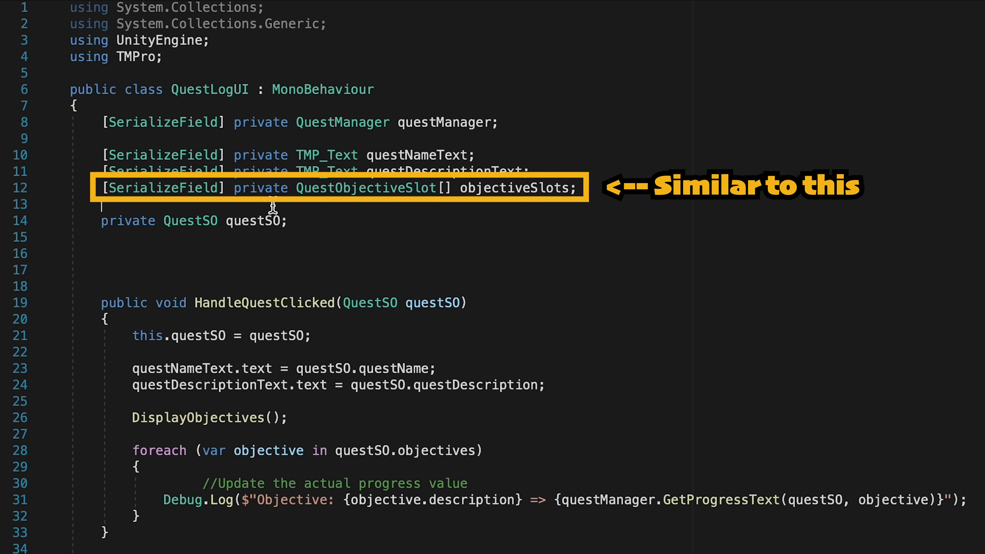
Add a DisplayRewards method called after DisplayObjectives in HandleQuestClicked, removing the old objective debug loop
{"action": "type", "text": "[Ser"}
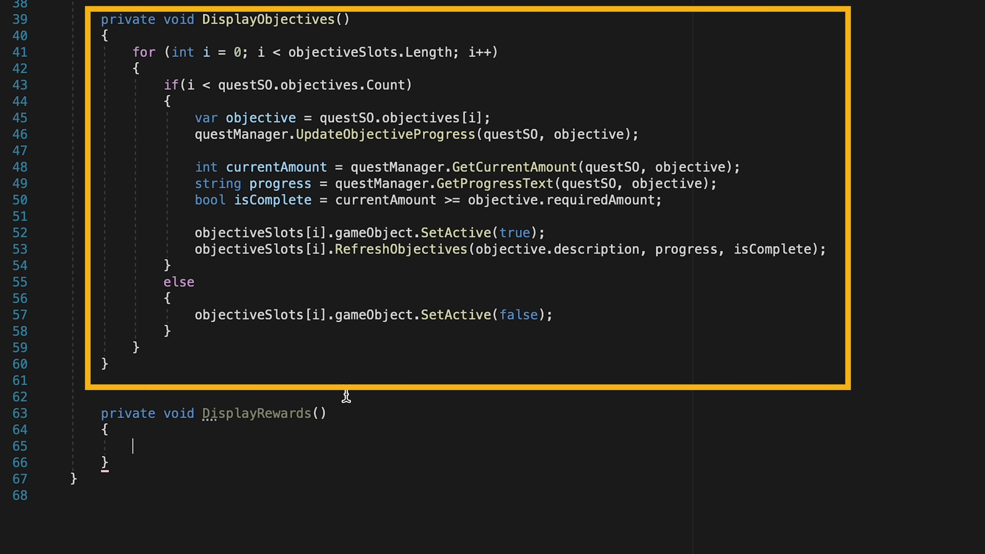
{"action": "scroll", "scroll_direction": "up", "scroll_amount": 3}
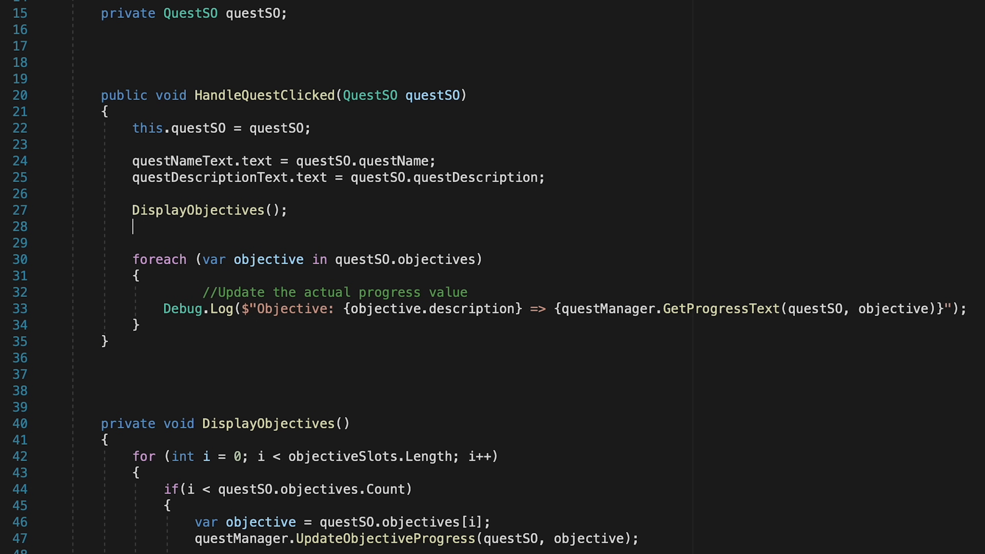
{"action": "type", "text": "DisplayRewards();"}
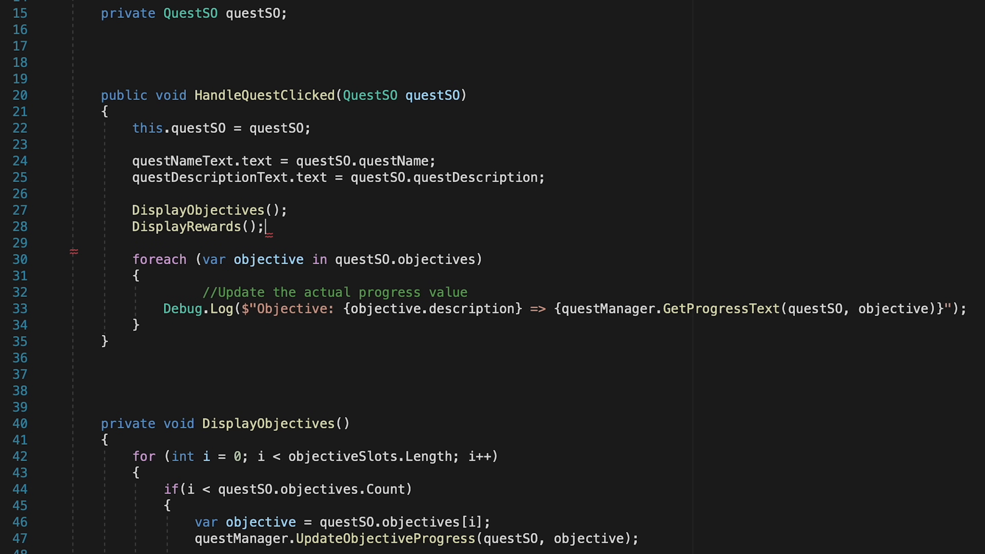
{"action": "mouse_move", "coordinate": [447, 298]}
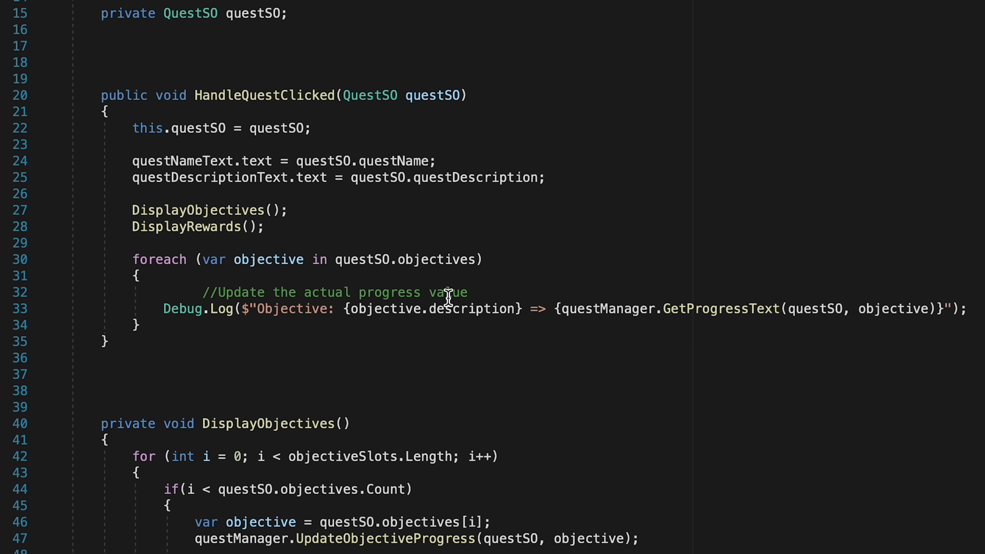
{"action": "mouse_move", "coordinate": [181, 309]}
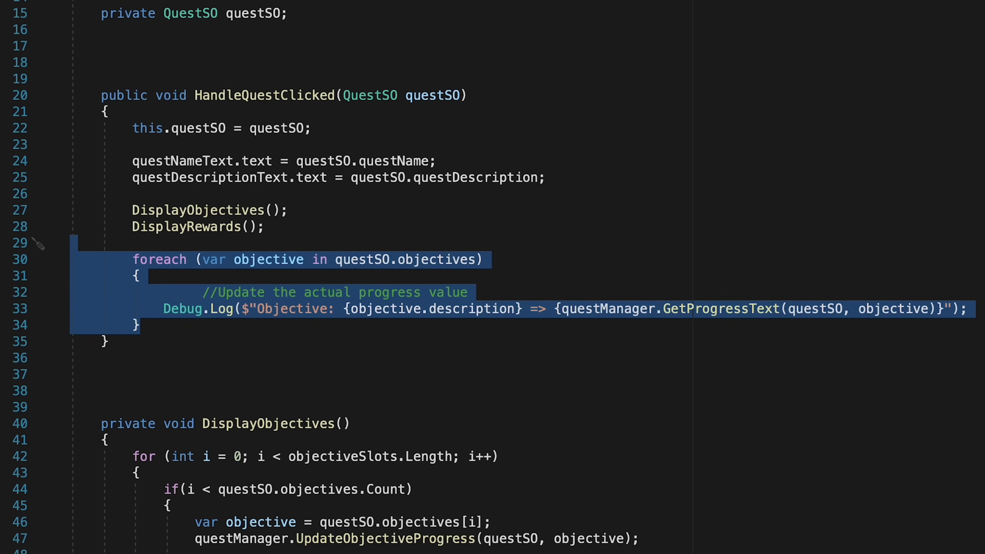
{"action": "key", "text": "Delete"}
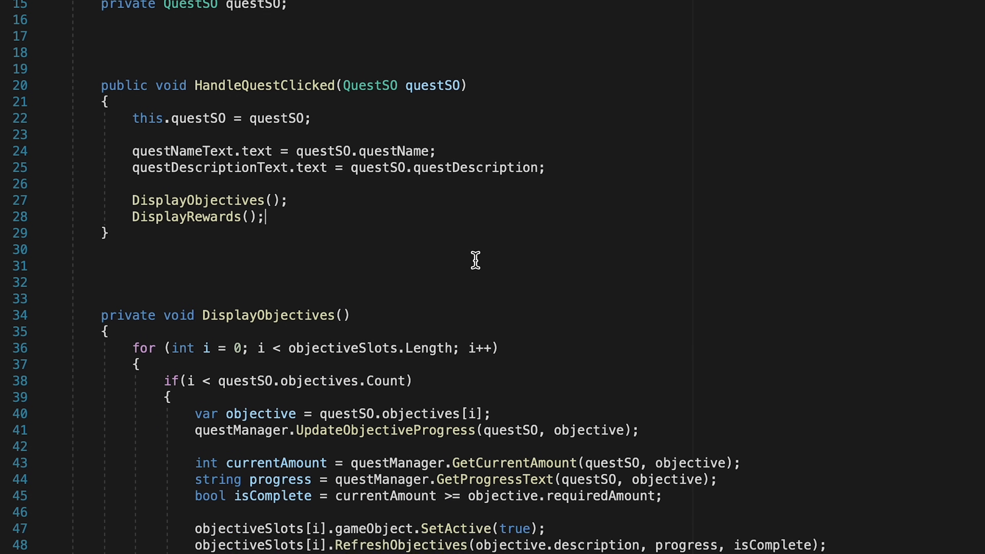
Inside the loop, check whether i < questSO.rewards.Count to decide if the slot has a reward
{"action": "scroll", "scroll_direction": "down", "scroll_amount": 3}
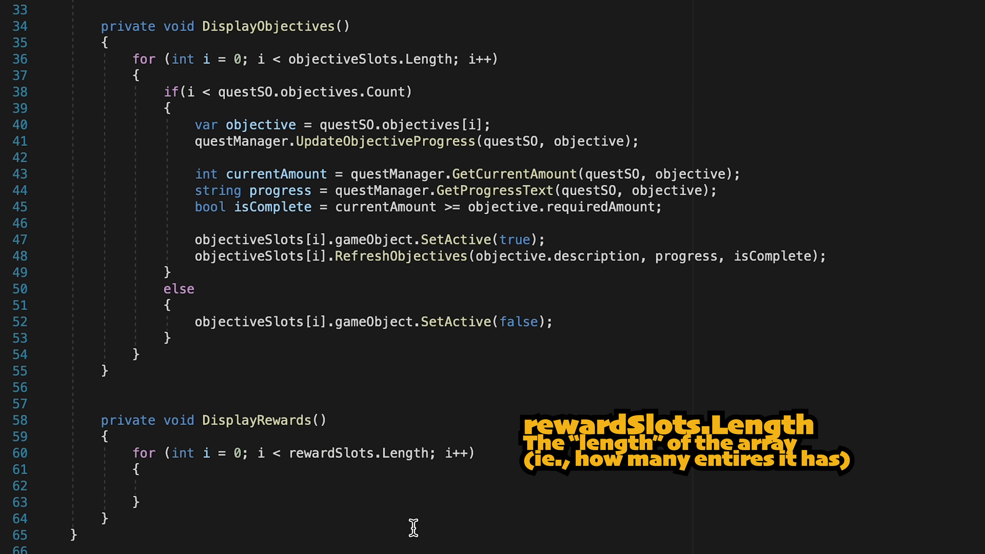
{"action": "type", "text": "if("}
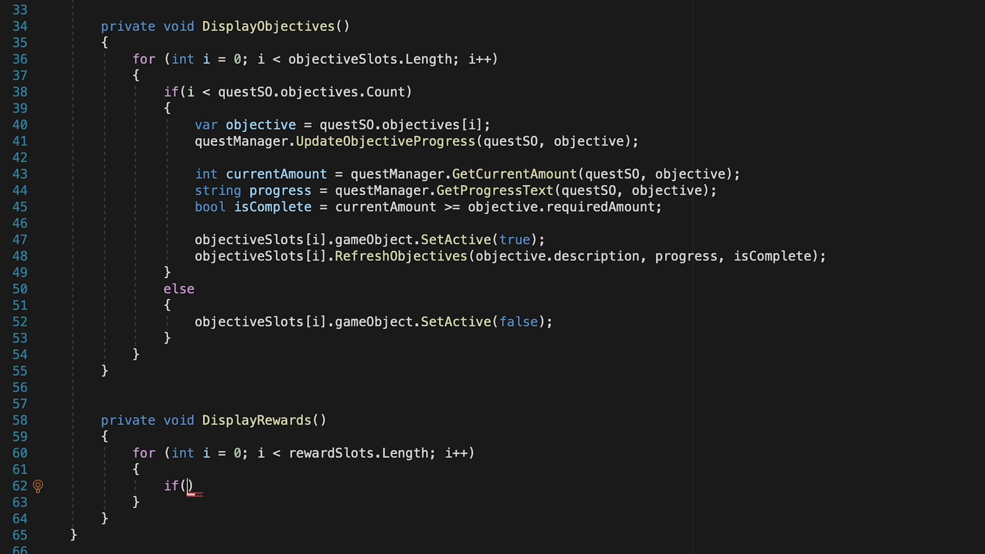
{"action": "type", "text": "i <"}
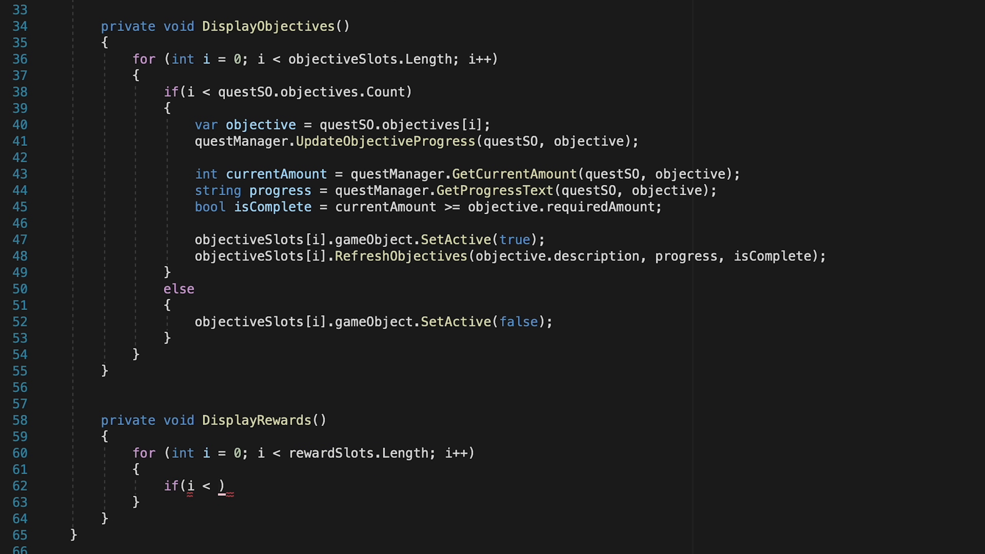
{"action": "type", "text": "quest"}
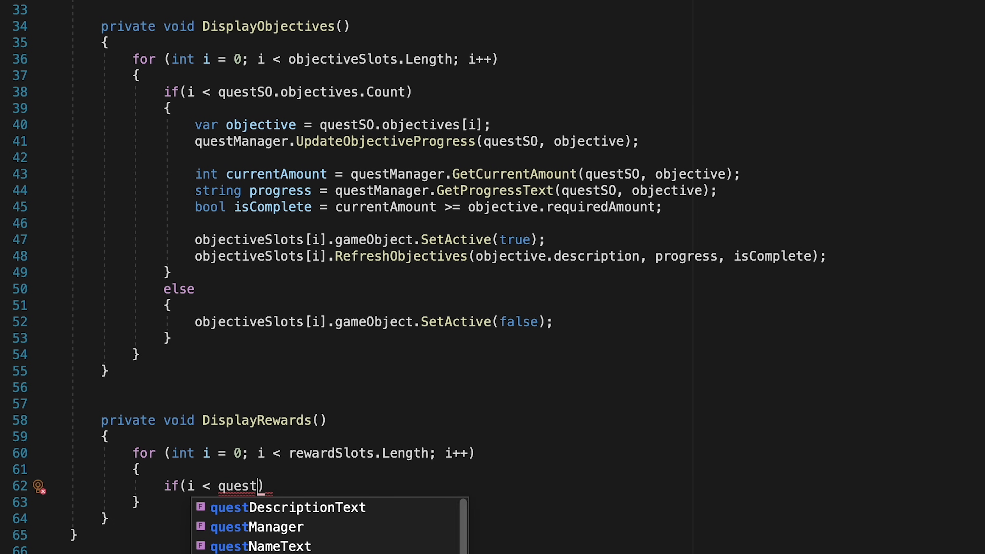
{"action": "type", "text": "SO.rewards"}
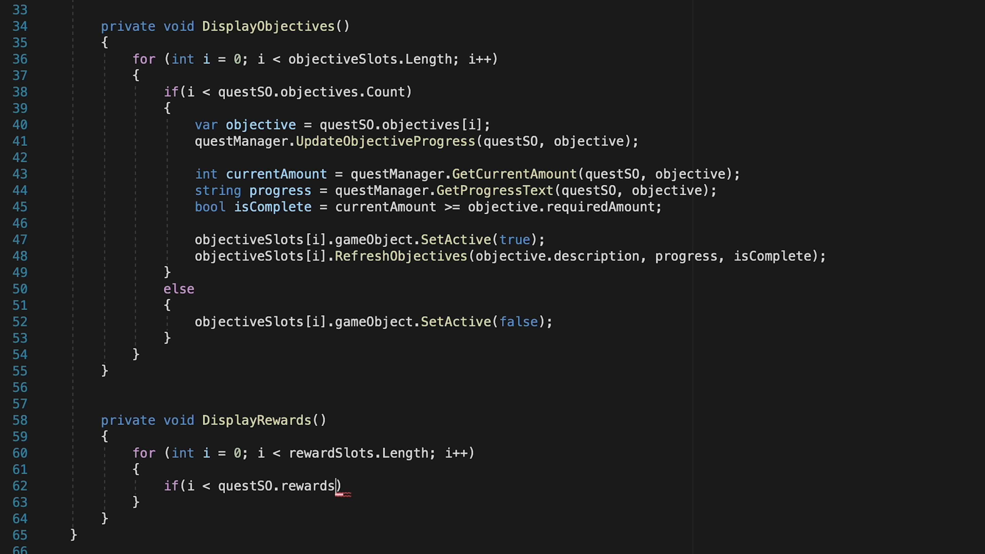
{"action": "type", "text": ".Count"}
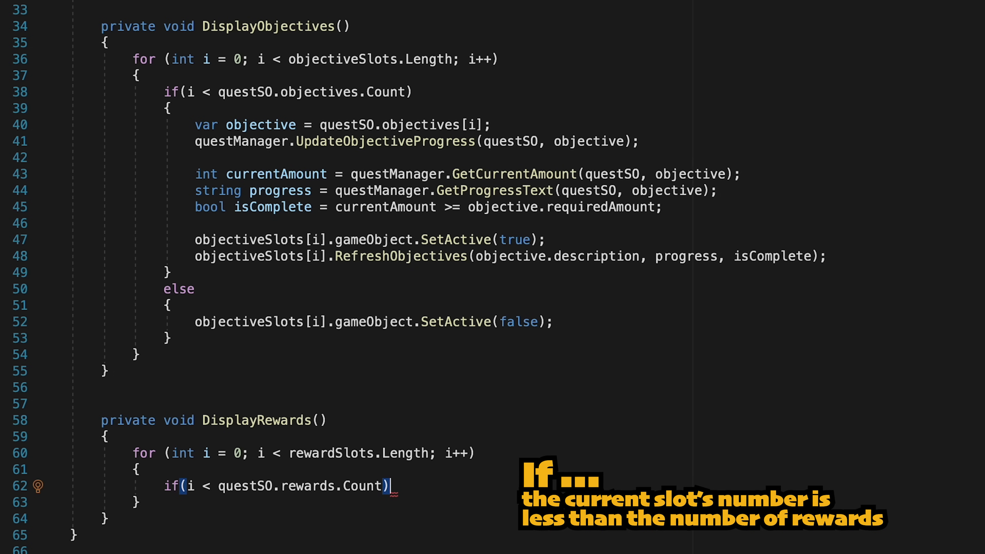
{"action": "key", "text": "Enter"}
{"action": "type", "text": "else"}
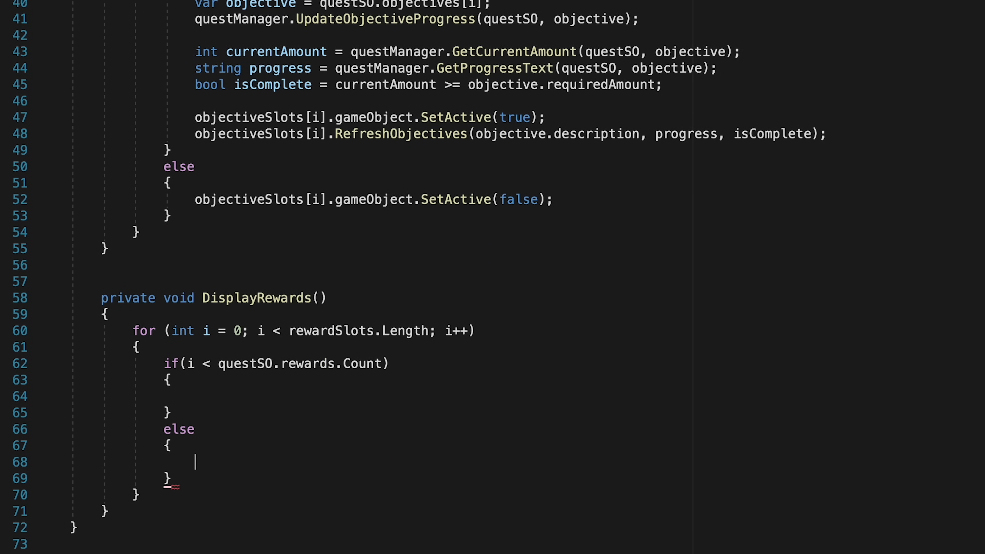
Call rewardSlots[i].gameObject.SetActive(true) in the if branch and SetActive(false) in the else
{"action": "type", "text": "rewardSlots[i"}
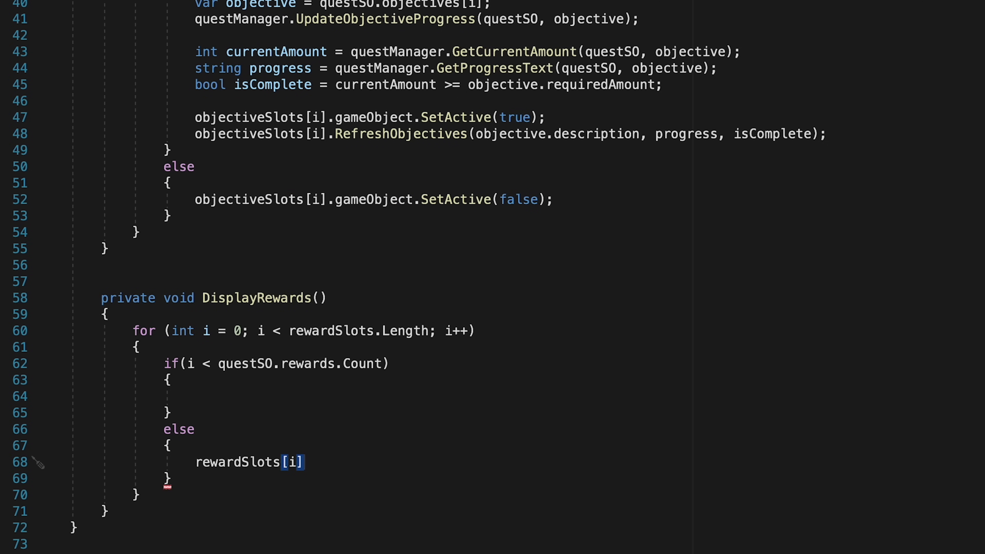
{"action": "type", "text": ".gameObject.SetActive"}
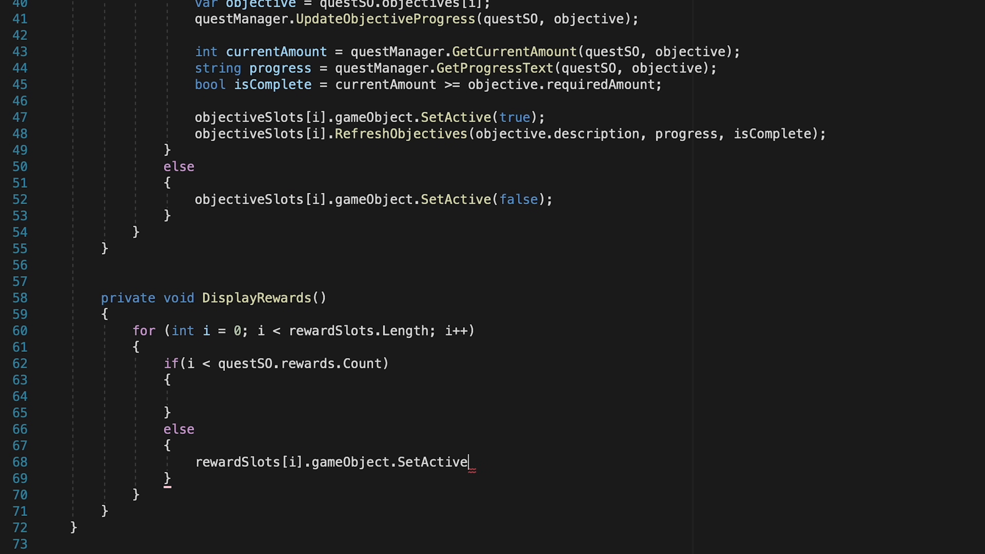
{"action": "type", "text": "(false);"}
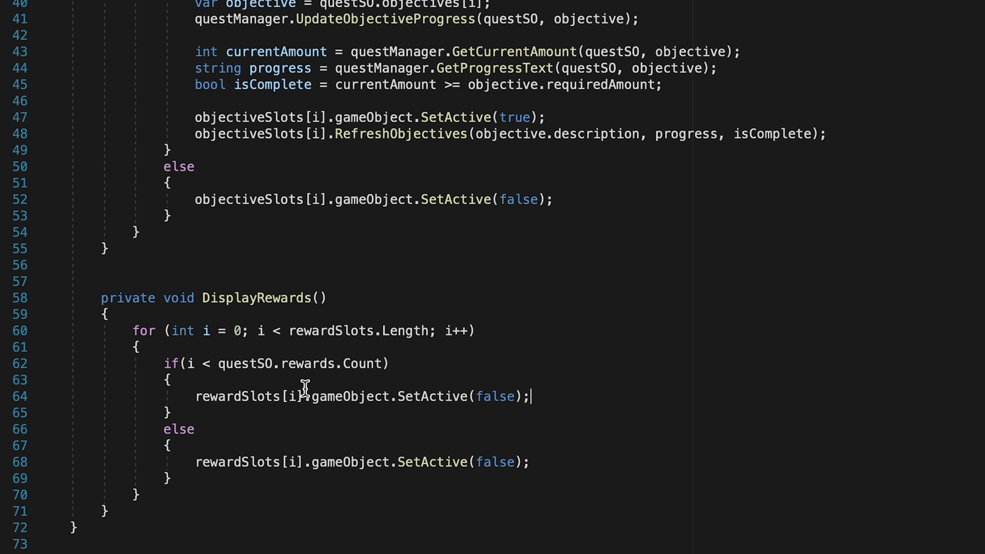
{"action": "type", "text": "true"}
{"action": "type", "text": "va"}
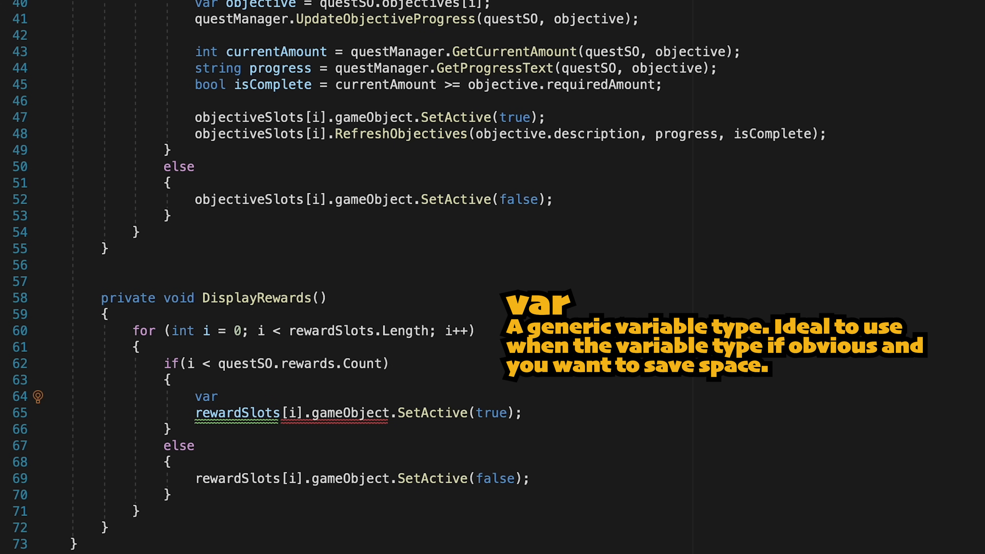
Fetch the current reward with var reward = questSO.rewards[i] inside the if block
{"action": "type", "text": "reward ="}
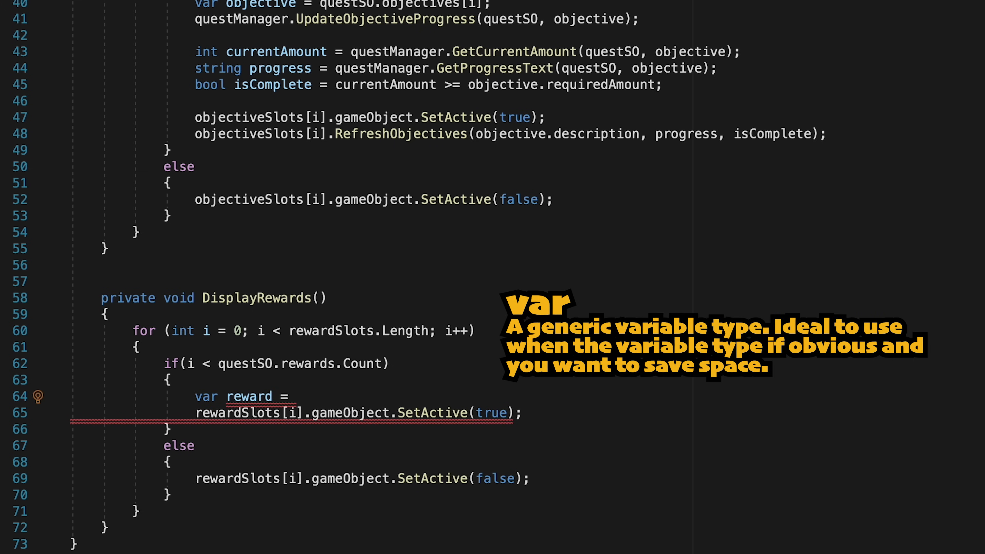
{"action": "type", "text": "questSO.rewards[i];"}
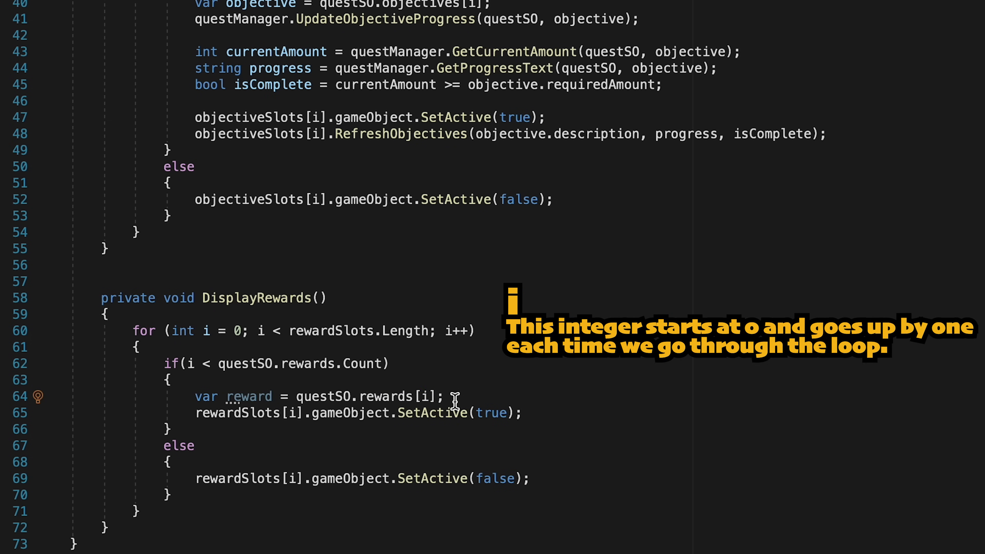
{"action": "type", "text": "rewardSlots[i"}
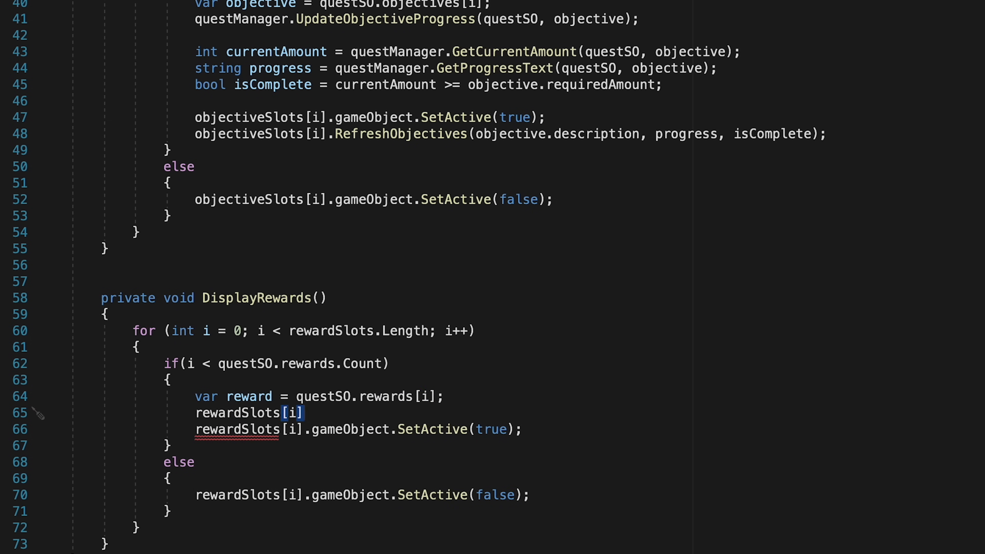
Call rewardSlots[i].DisplayReward(reward.itemSO.icon, reward.quantity), save, and return to Unity
{"action": "type", "text": ".DisplayReward("}
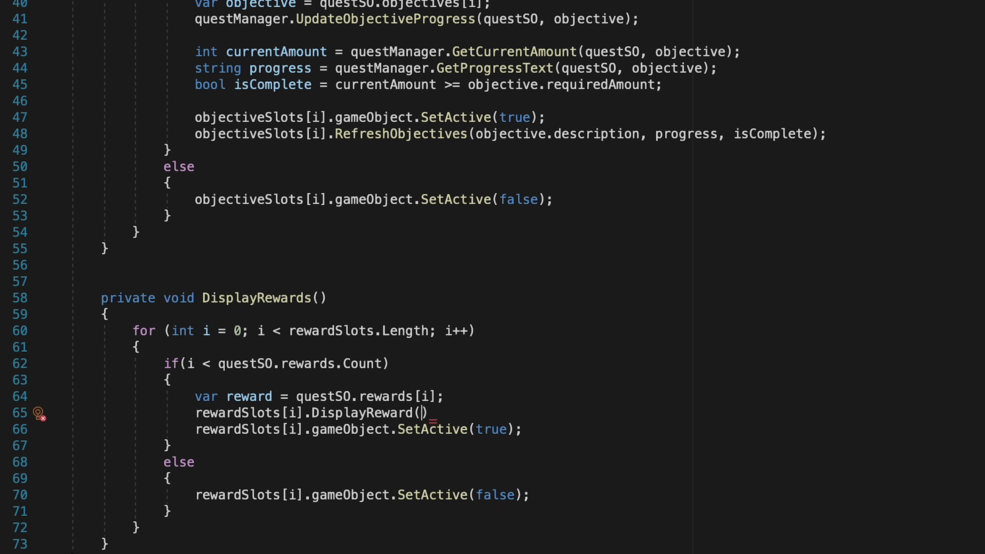
{"action": "type", "text": "reward.itemSO"}
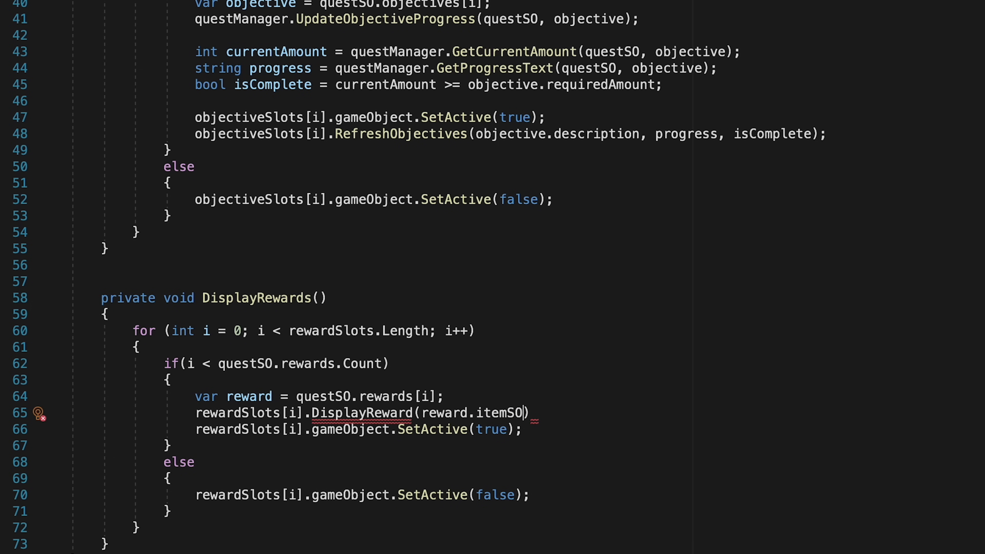
{"action": "type", "text": "icon,"}
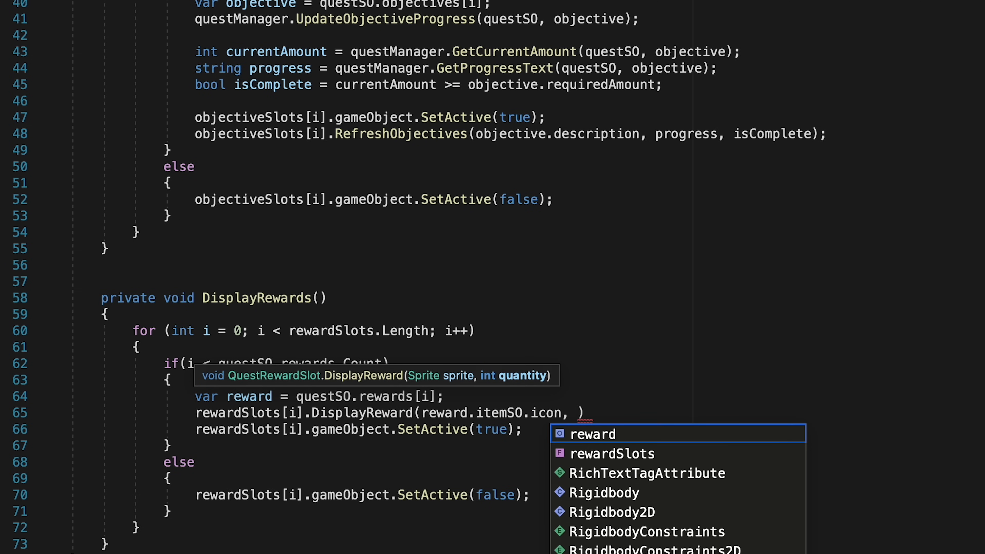
{"action": "type", "text": "reward.quantity"}
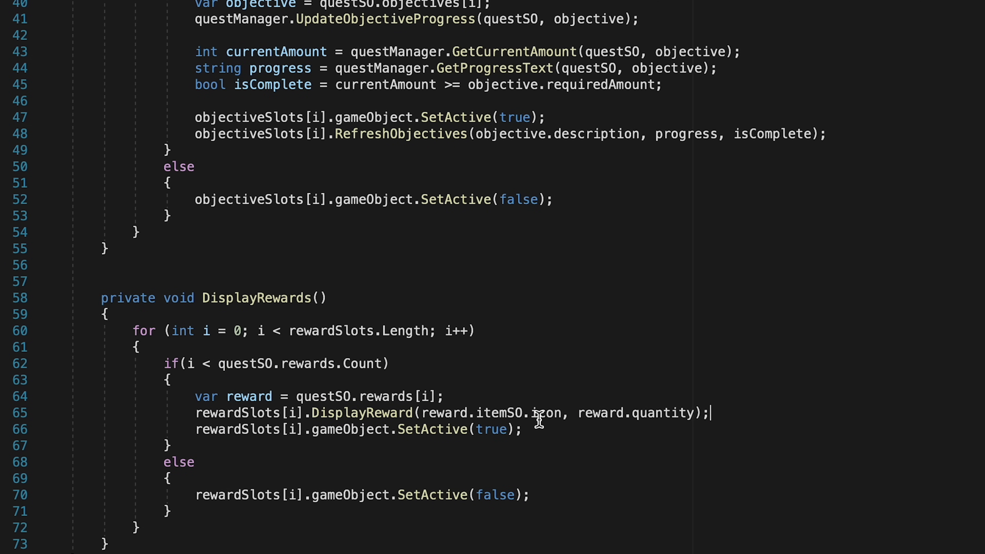
{"action": "mouse_move", "coordinate": [774, 467]}
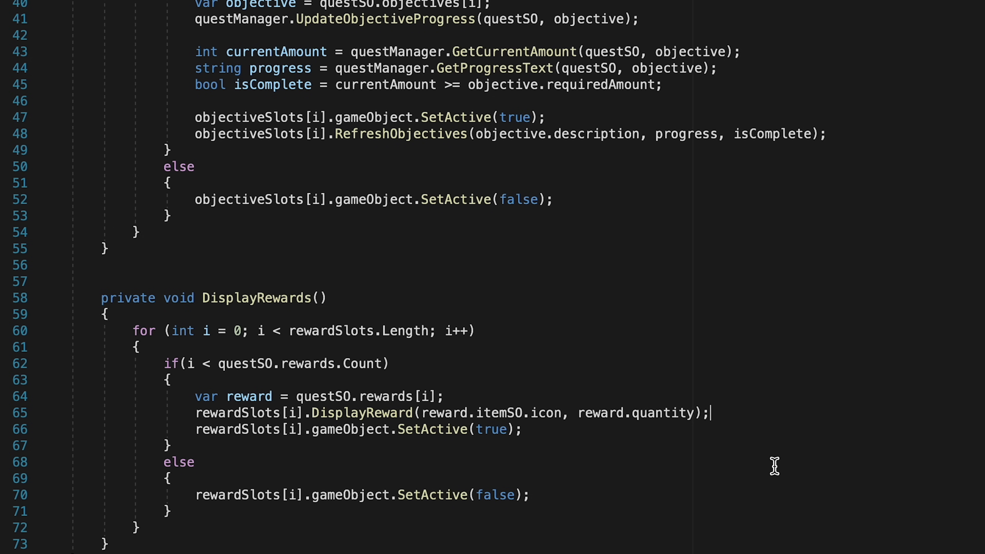
{"action": "mouse_move", "coordinate": [773, 51]}
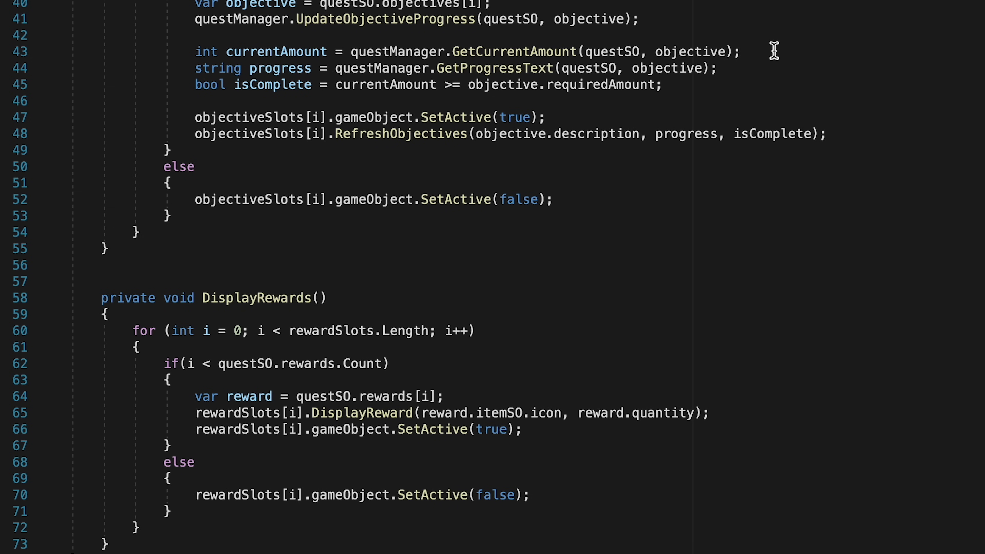
{"action": "left_click", "coordinate": [710, 413]}
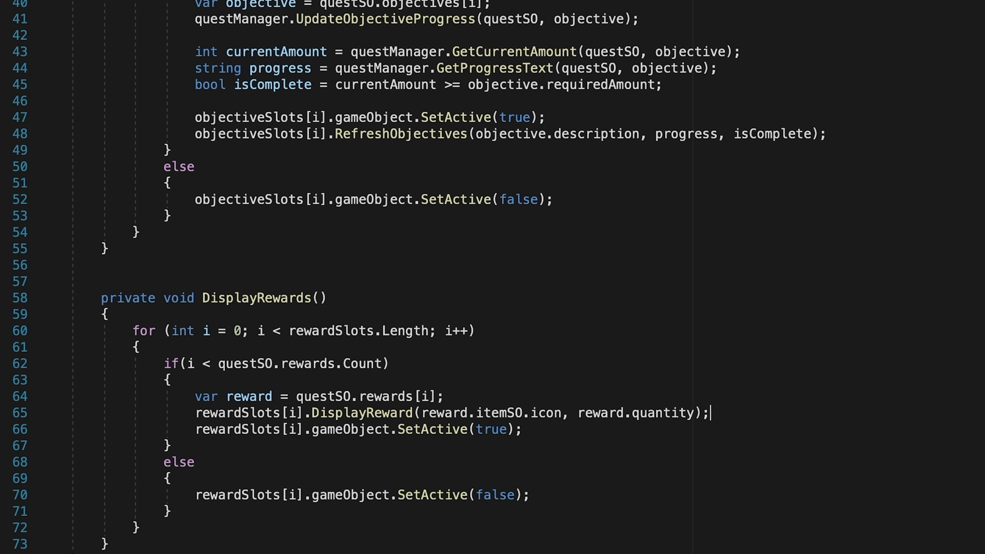
{"action": "key", "text": "alt+tab"}
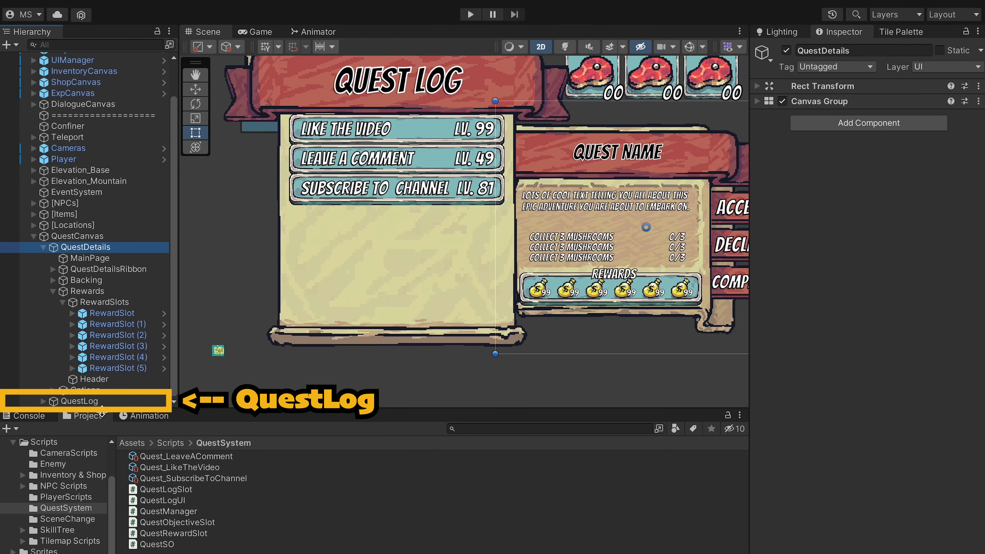
Unlock the Inspector on the reward slots, collapse QuestDetails in the Hierarchy, and enter Play mode
{"action": "left_click", "coordinate": [82, 401]}
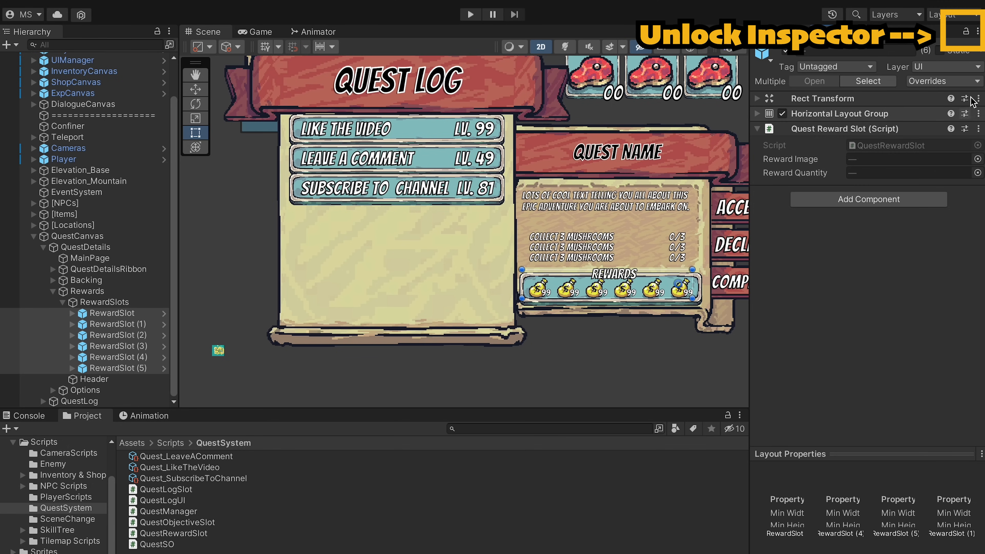
{"action": "left_click", "coordinate": [968, 31]}
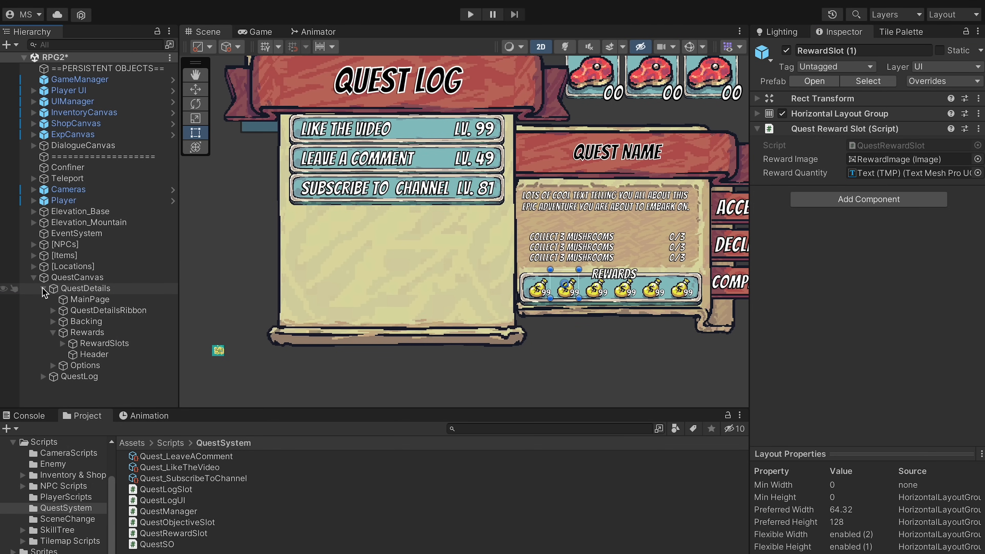
{"action": "left_click", "coordinate": [51, 288]}
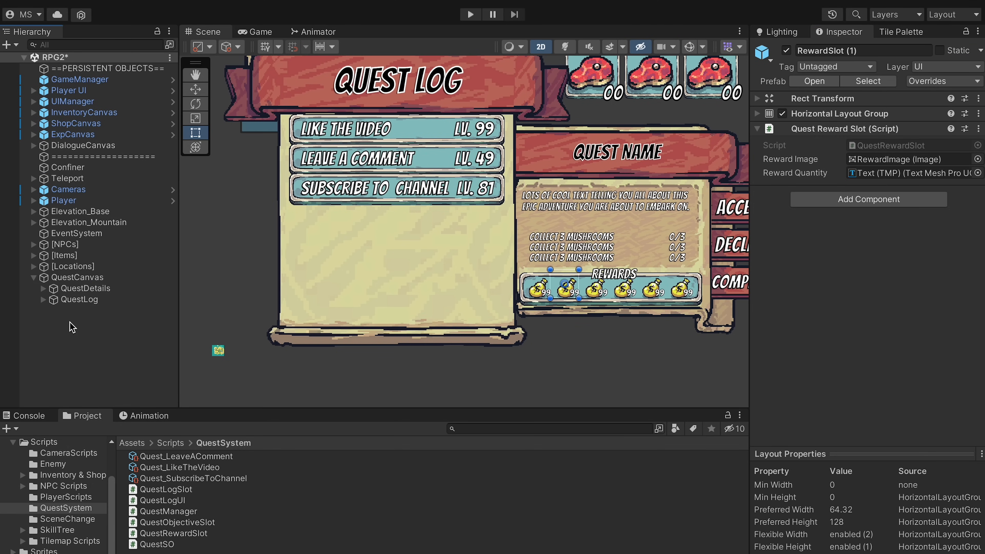
{"action": "left_click", "coordinate": [469, 14]}
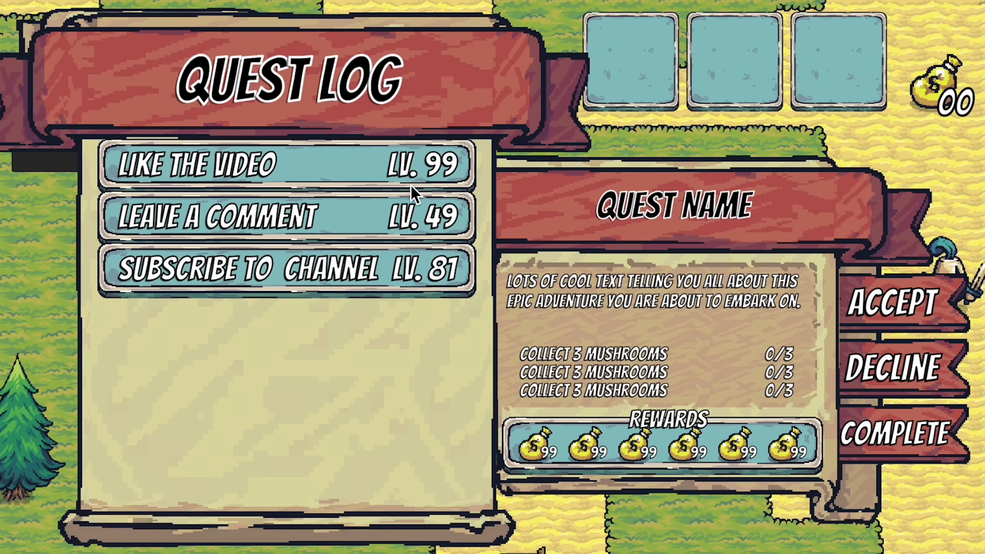
Check Like the Video shows EXP 10, Gold 5, Femur 5 rewards and Subscribe to Channel shows none
{"action": "left_click", "coordinate": [289, 164]}
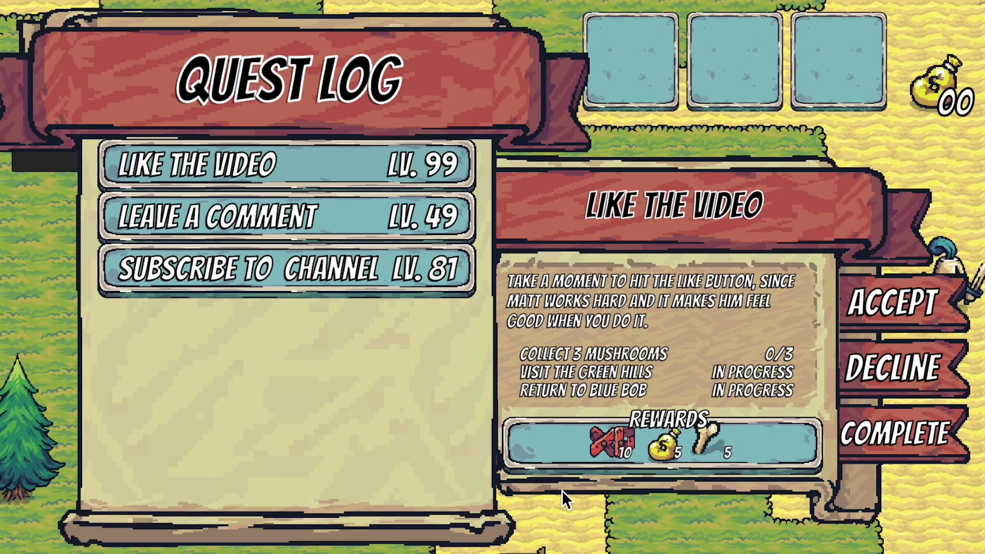
{"action": "mouse_move", "coordinate": [419, 385]}
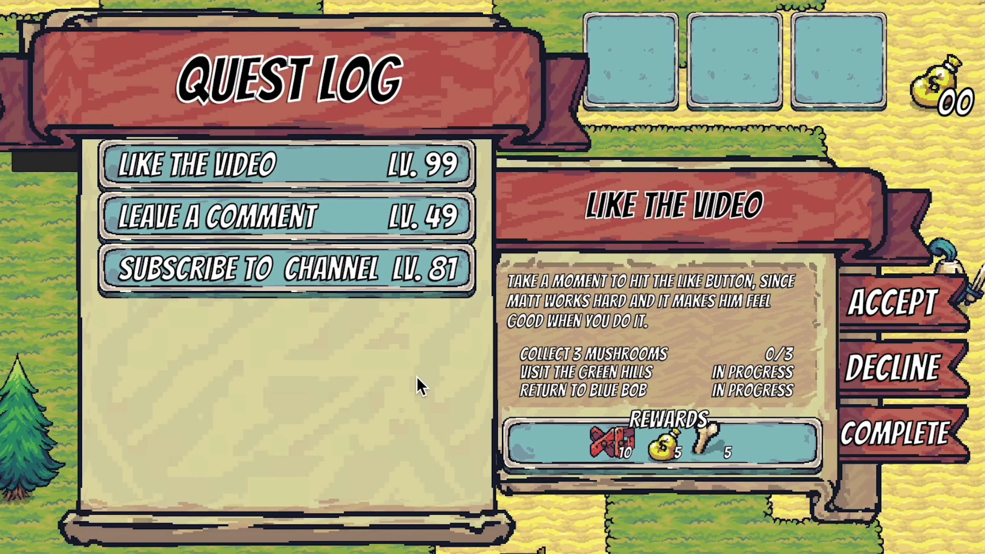
{"action": "left_click", "coordinate": [252, 213]}
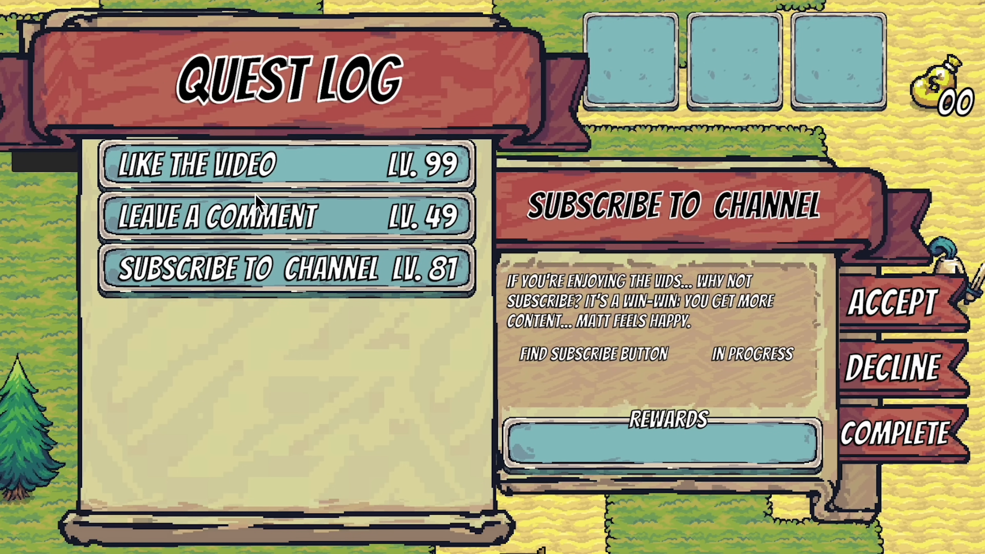
{"action": "left_click", "coordinate": [251, 164]}
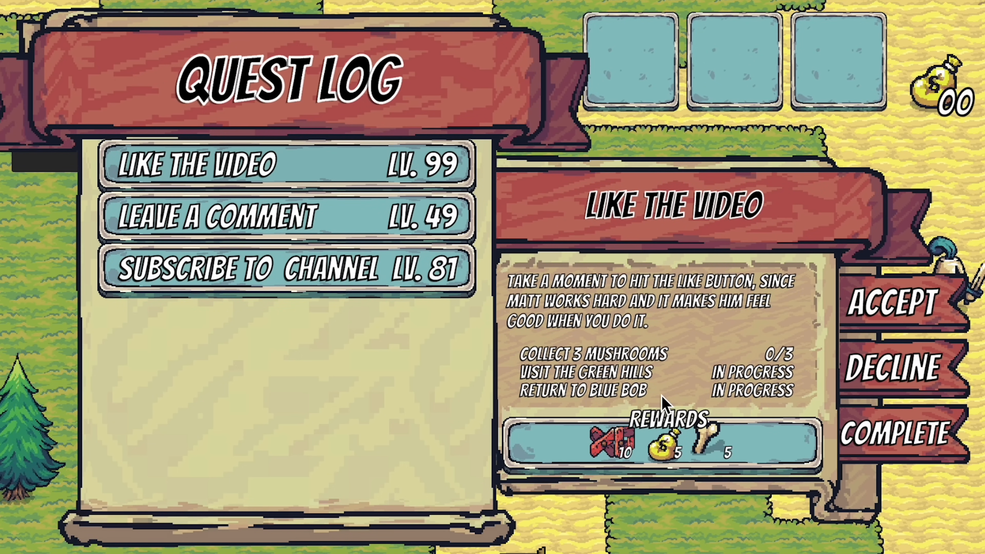
{"action": "mouse_move", "coordinate": [711, 434]}
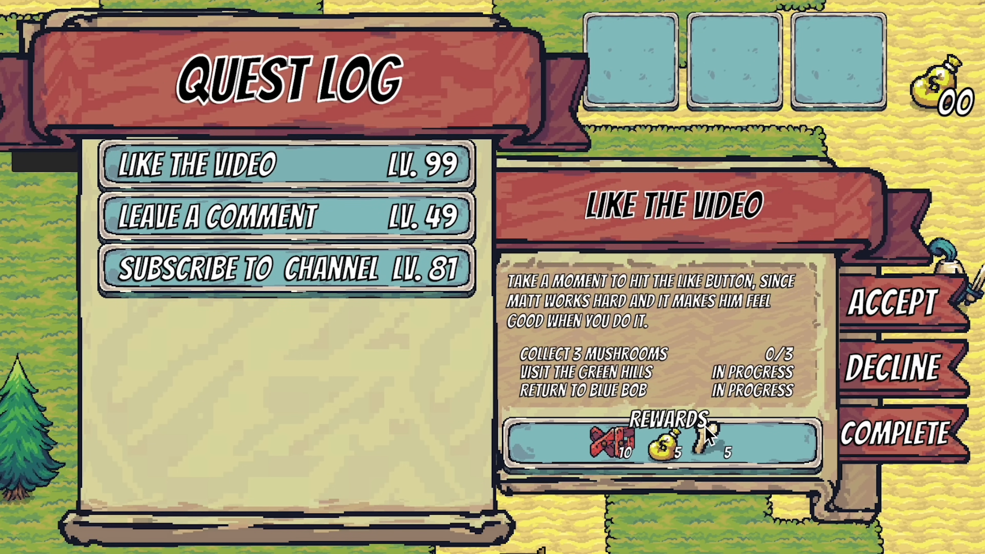